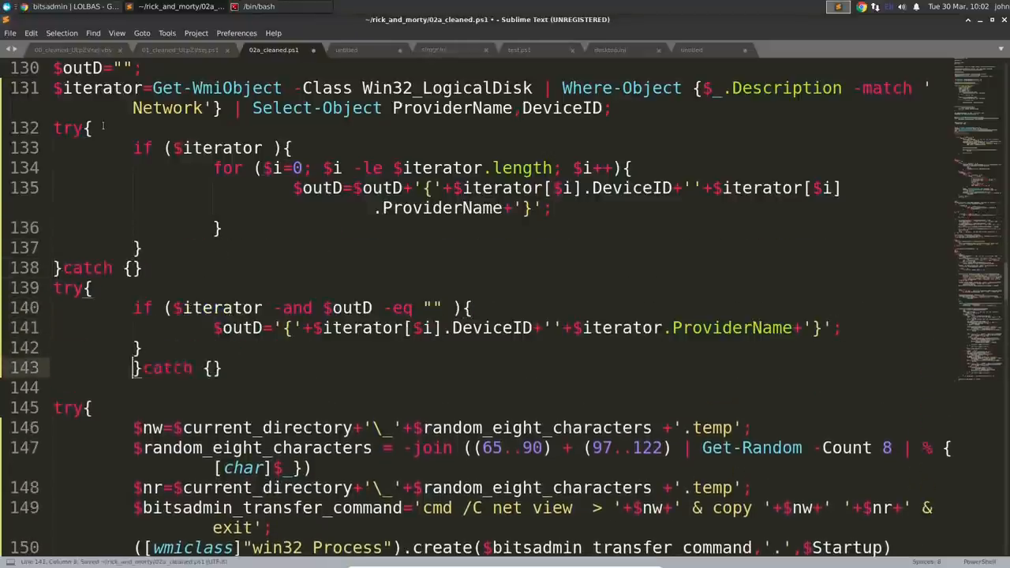
Add a '# Persistence??' comment above the file-wait while loop
{"action": "scroll", "scroll_direction": "down", "scroll_amount": 3}
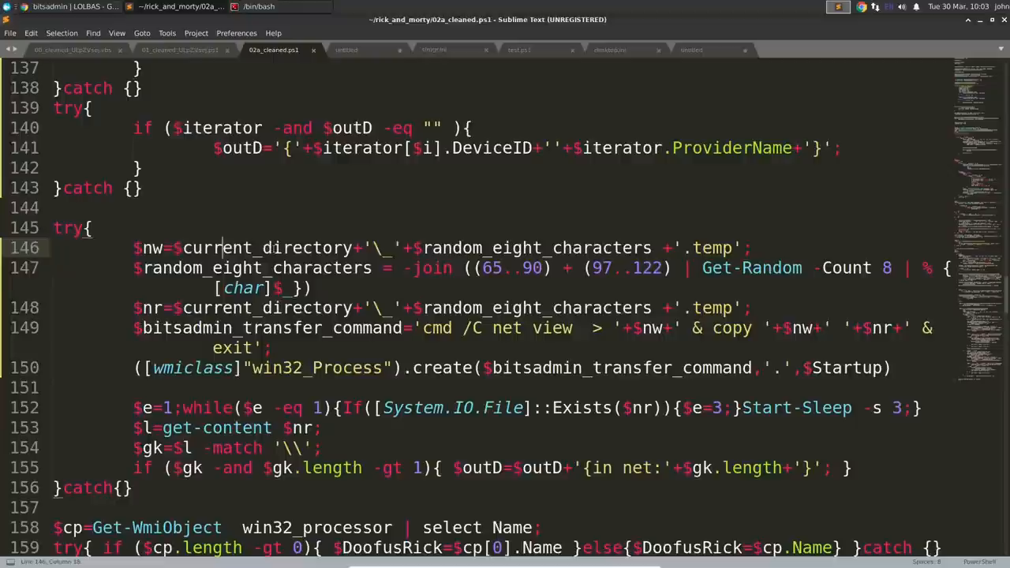
{"action": "double_click", "coordinate": [151, 248]}
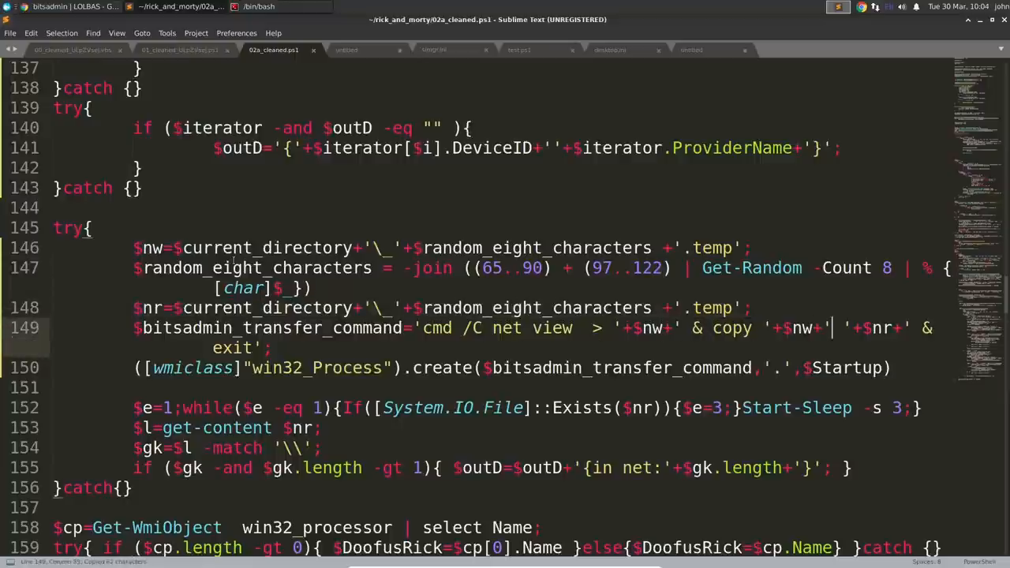
{"action": "type", "text": "# Persistence??"}
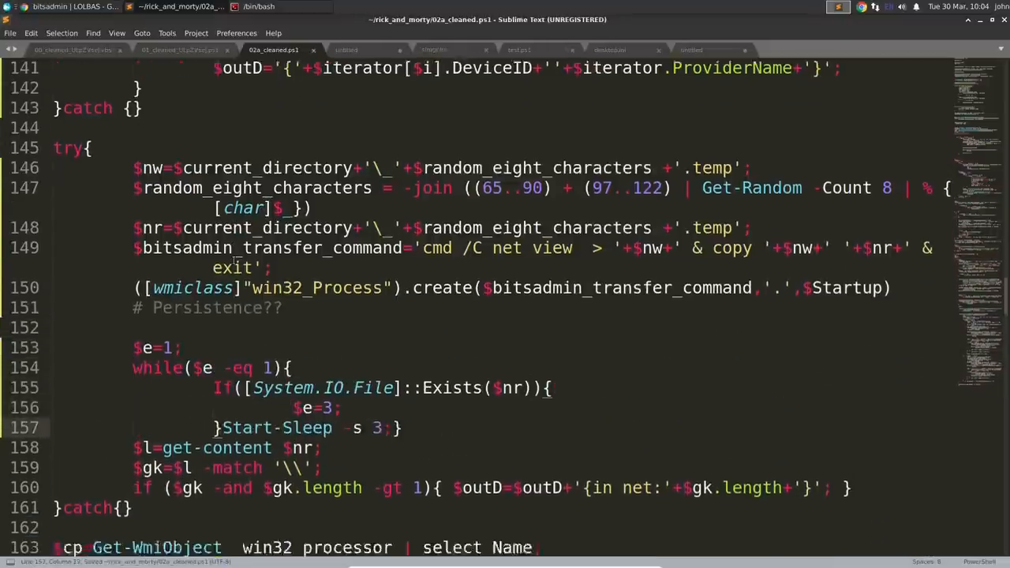
{"action": "scroll", "scroll_direction": "down", "scroll_amount": 3}
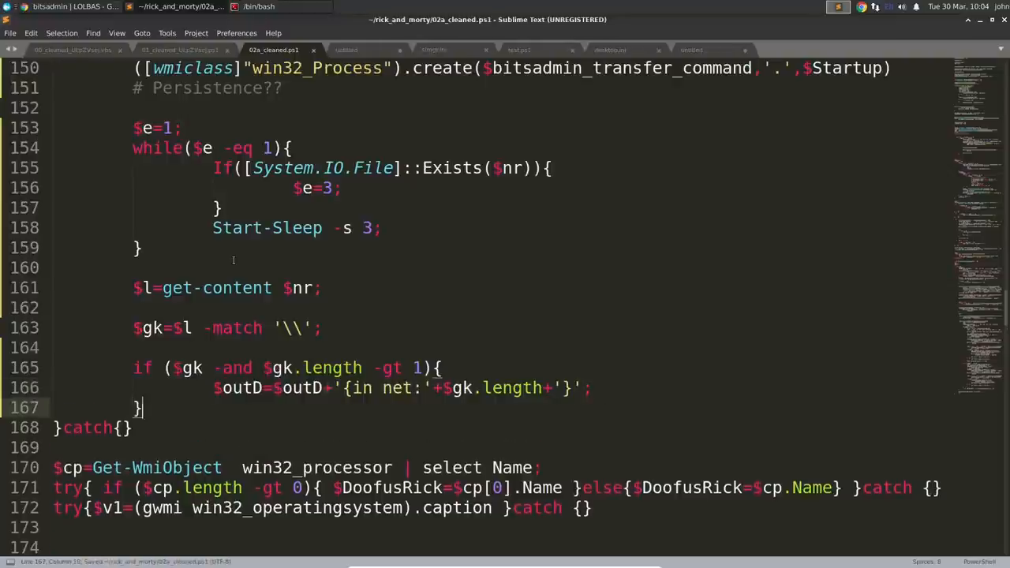
Spread the nested try/if/while blocks onto lines and rename $DoofusRick to $cpu_name
{"action": "scroll", "scroll_direction": "down", "scroll_amount": 3}
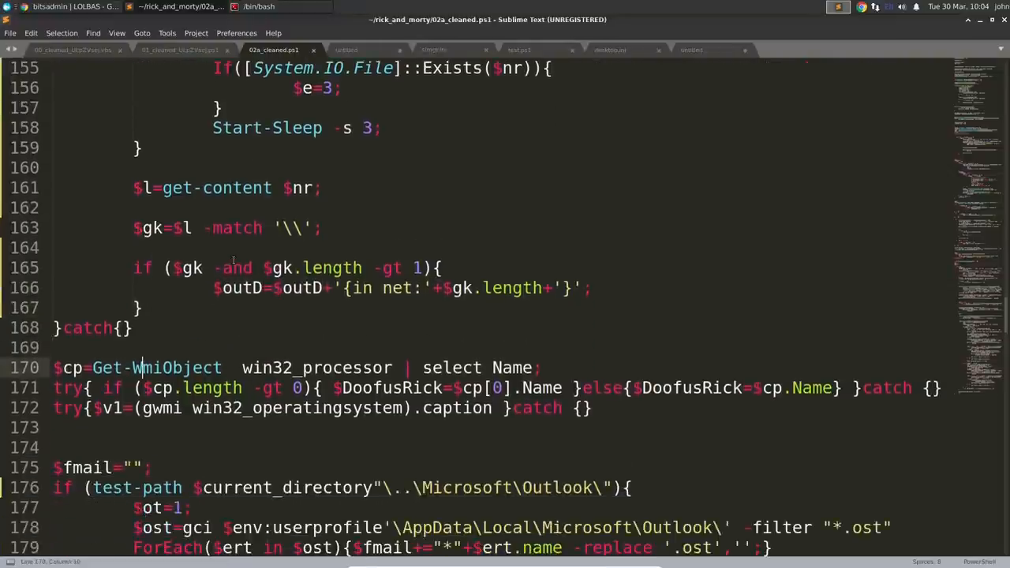
{"action": "scroll", "scroll_direction": "down", "scroll_amount": 3}
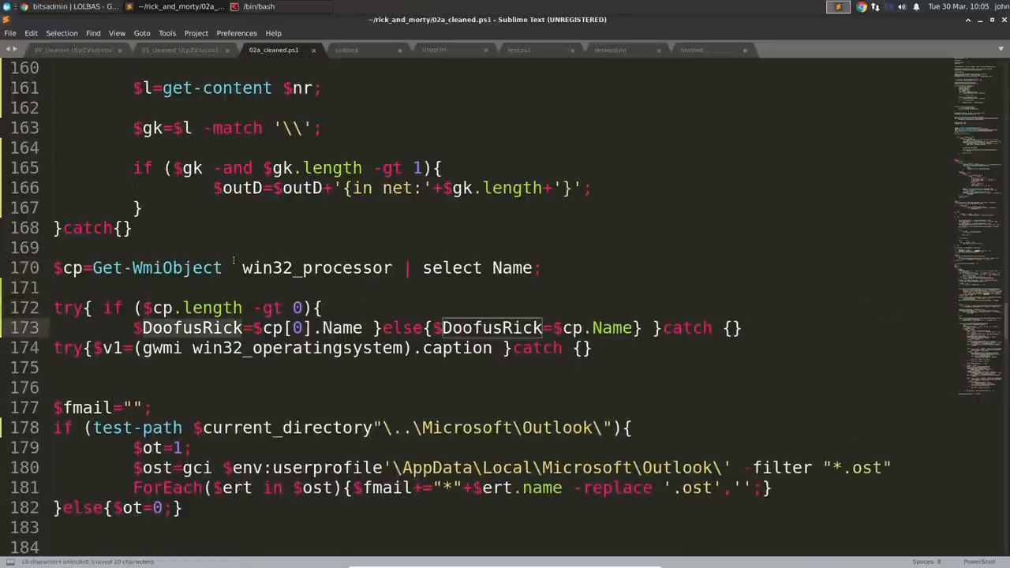
{"action": "scroll", "scroll_direction": "down", "scroll_amount": 3}
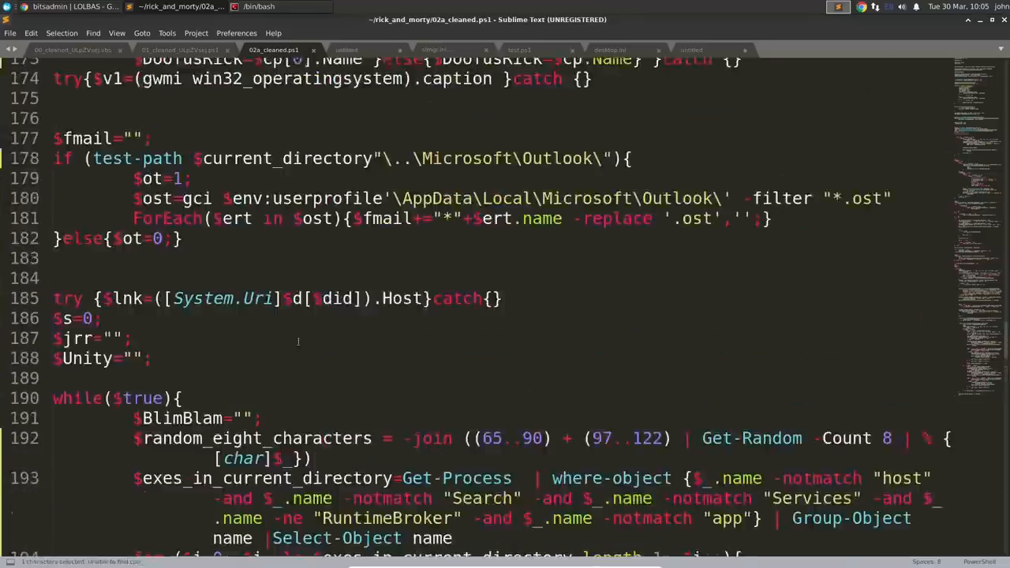
{"action": "type", "text": "do"}
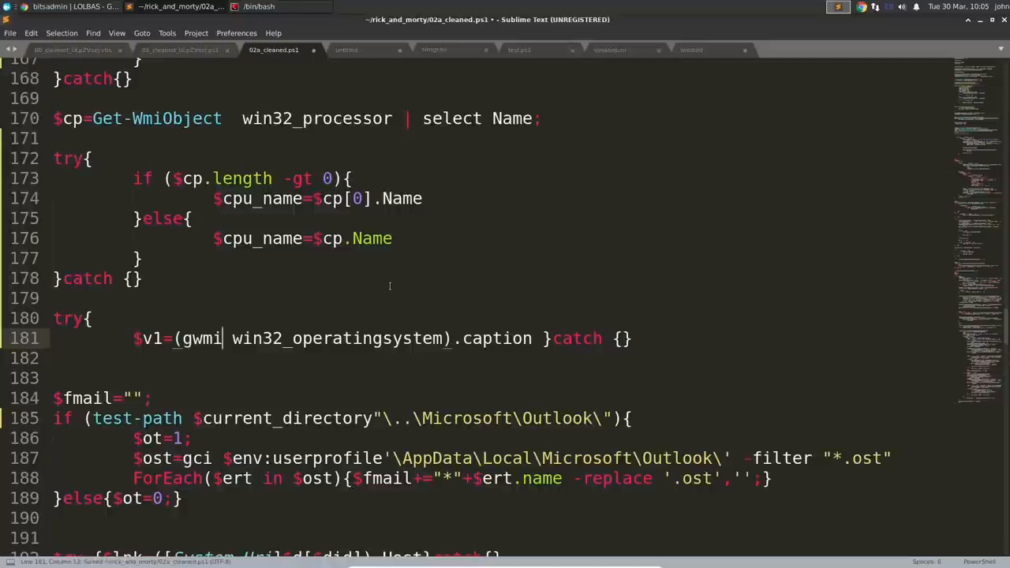
Move the catch to its own line and replace every v1 with operating_system_name
{"action": "key", "text": "enter"}
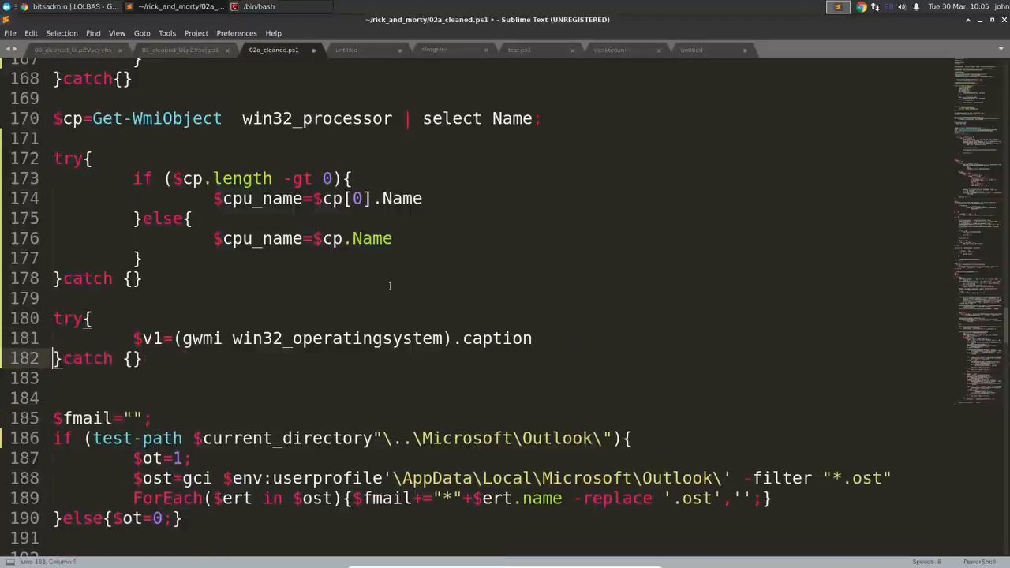
{"action": "type", "text": "operating_system"}
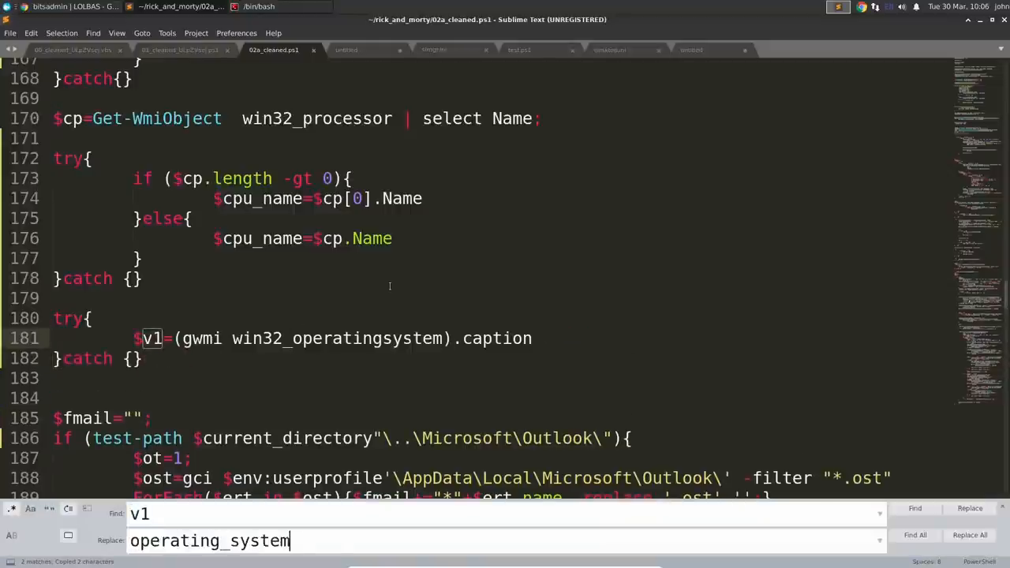
{"action": "left_click", "coordinate": [969, 535]}
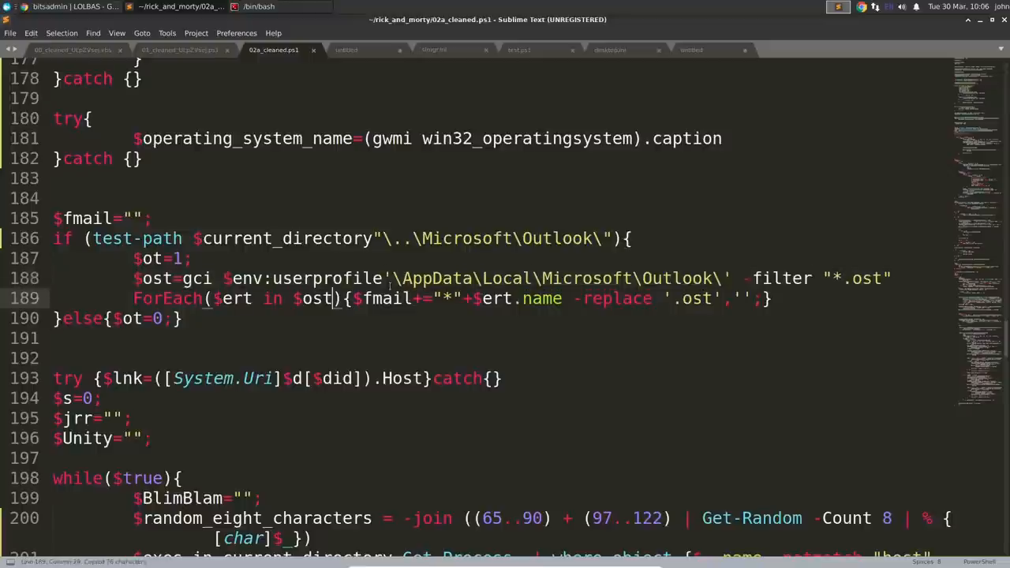
Break the Outlook ForEach body onto lines and add '# Collect emails?' above $fmail
{"action": "key", "text": "enter"}
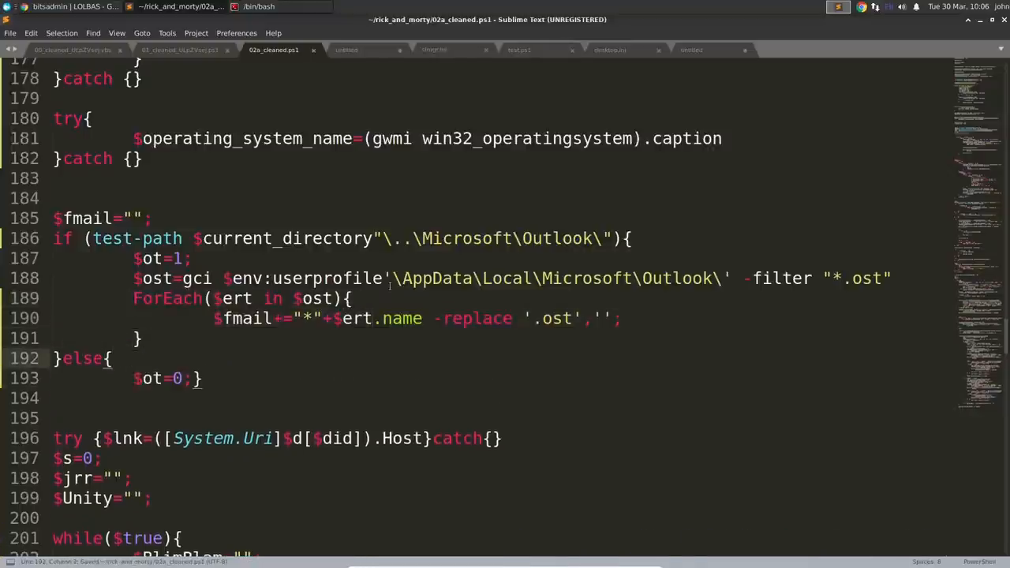
{"action": "left_click", "coordinate": [163, 379]}
{"action": "type", "text": "# Collect emails?"}
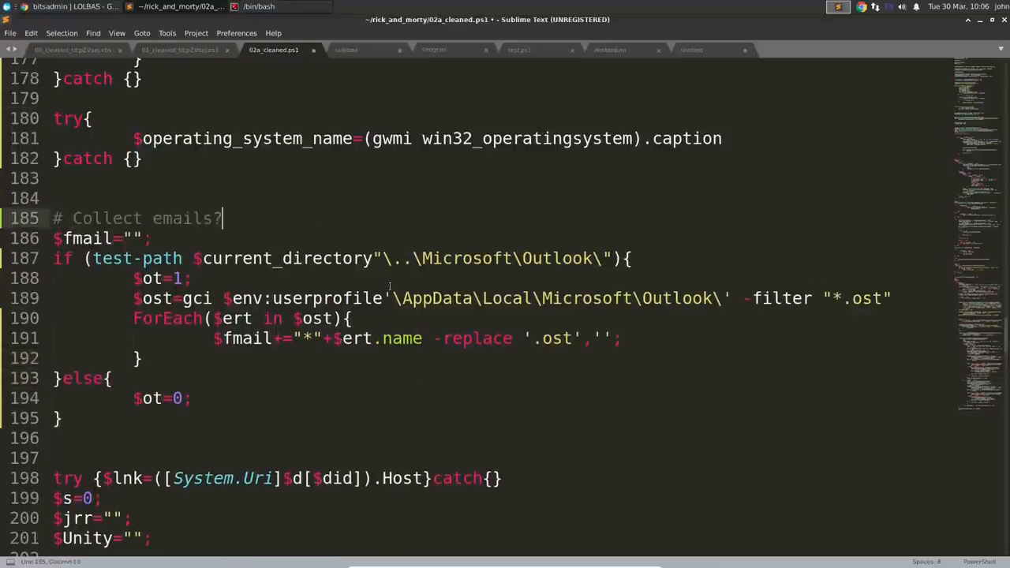
{"action": "scroll", "scroll_direction": "down", "scroll_amount": 3}
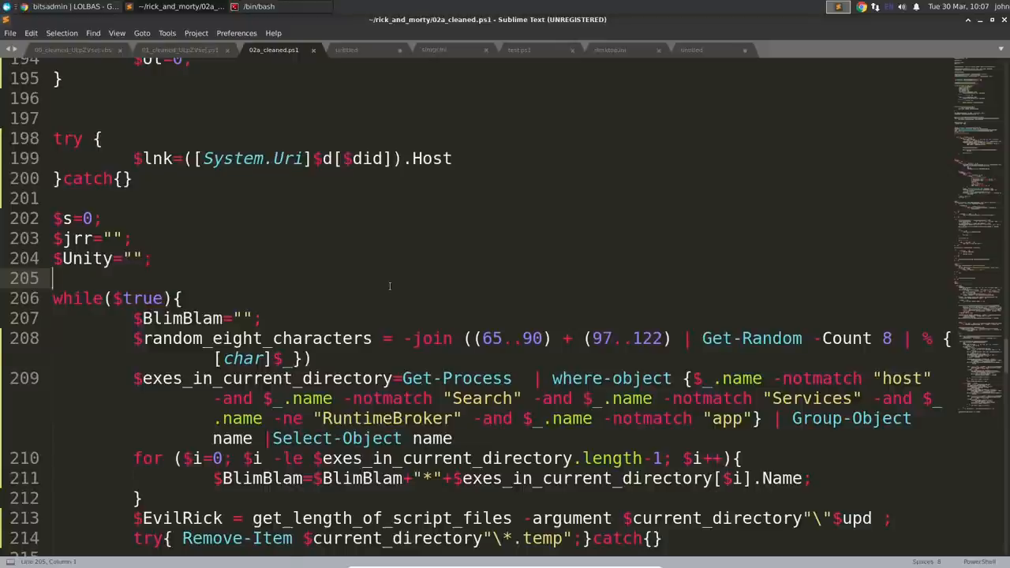
Replace lnk with callback_server_hostname throughout the script
{"action": "key", "text": "ctrl+h"}
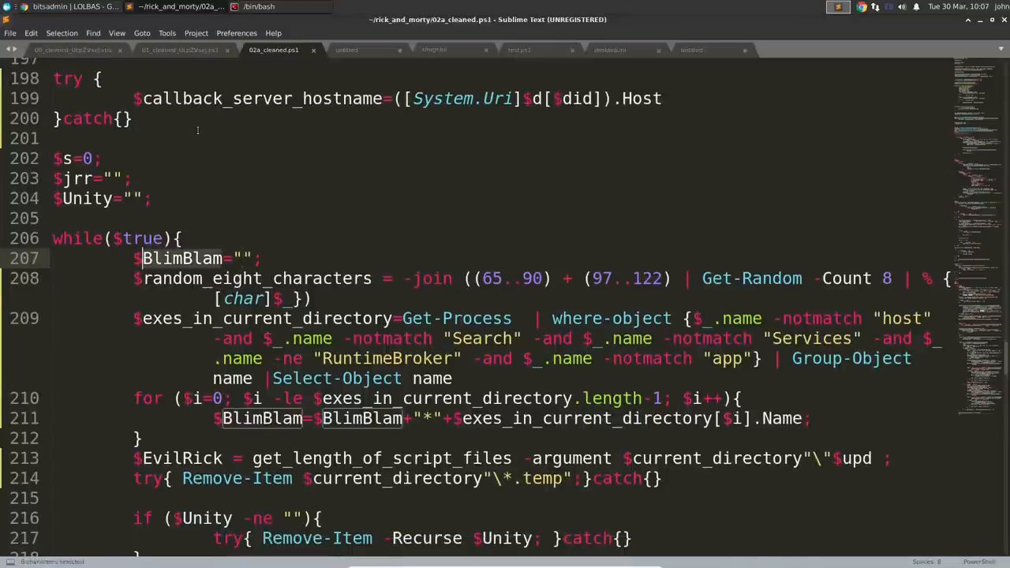
{"action": "scroll", "scroll_direction": "down", "scroll_amount": 3}
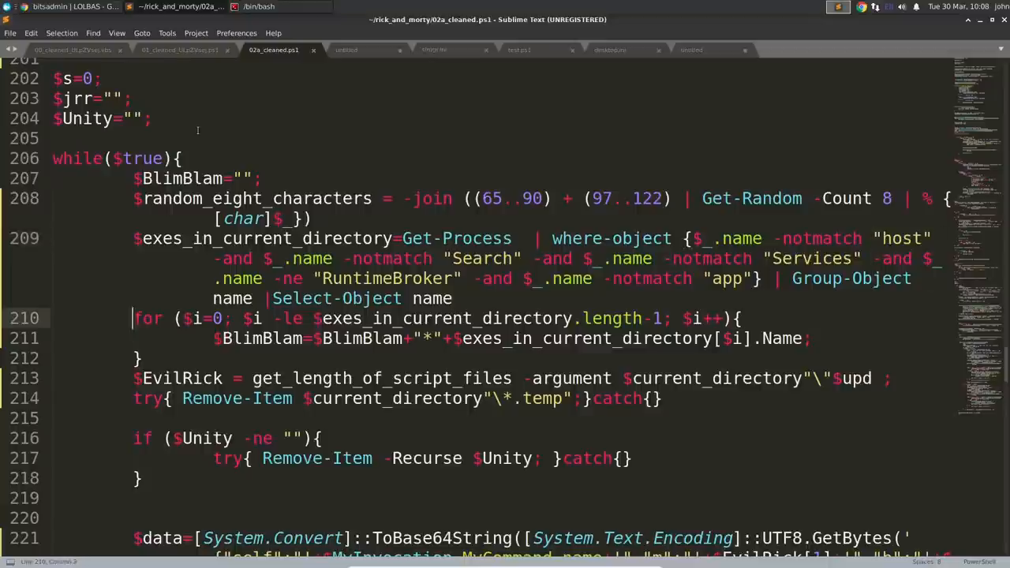
{"action": "left_click", "coordinate": [303, 338]}
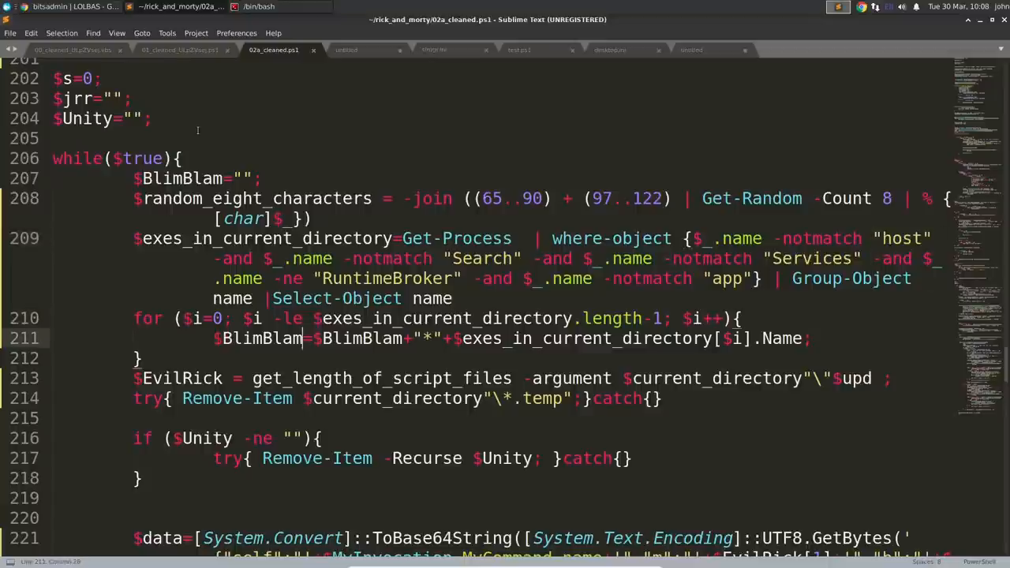
Replace all BlimBlam with previous_exe_name
{"action": "key", "text": "ctrl+h"}
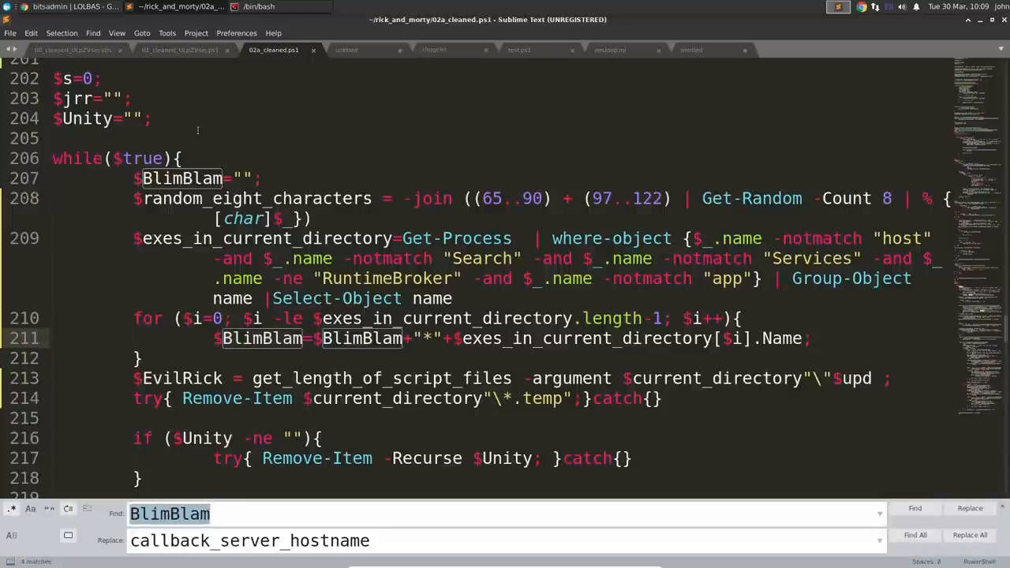
{"action": "type", "text": "previous_exe_name"}
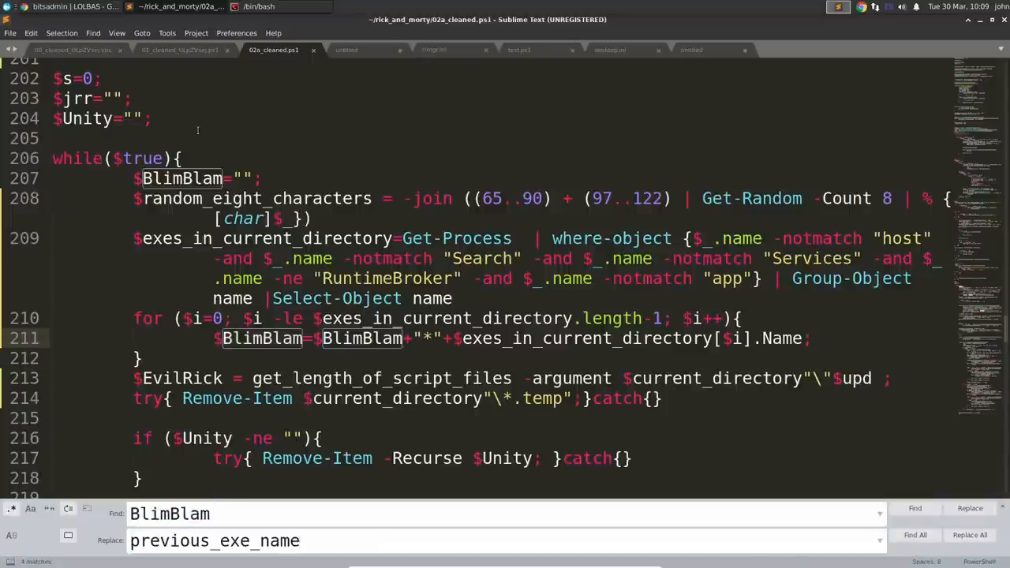
{"action": "left_click", "coordinate": [969, 535]}
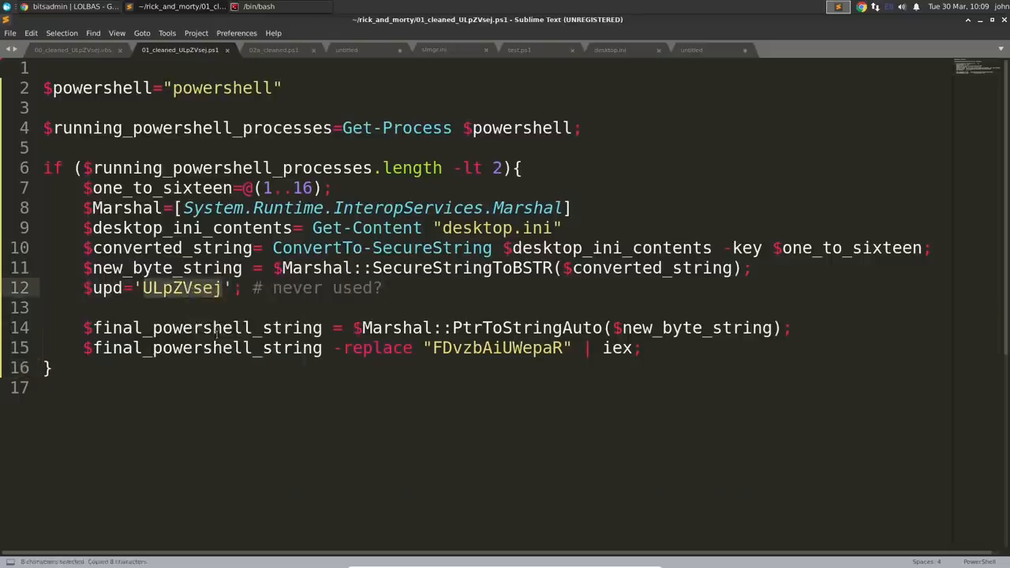
Briefly check the 01_cleaned tab and return to the main cleaned script
{"action": "left_click", "coordinate": [255, 248]}
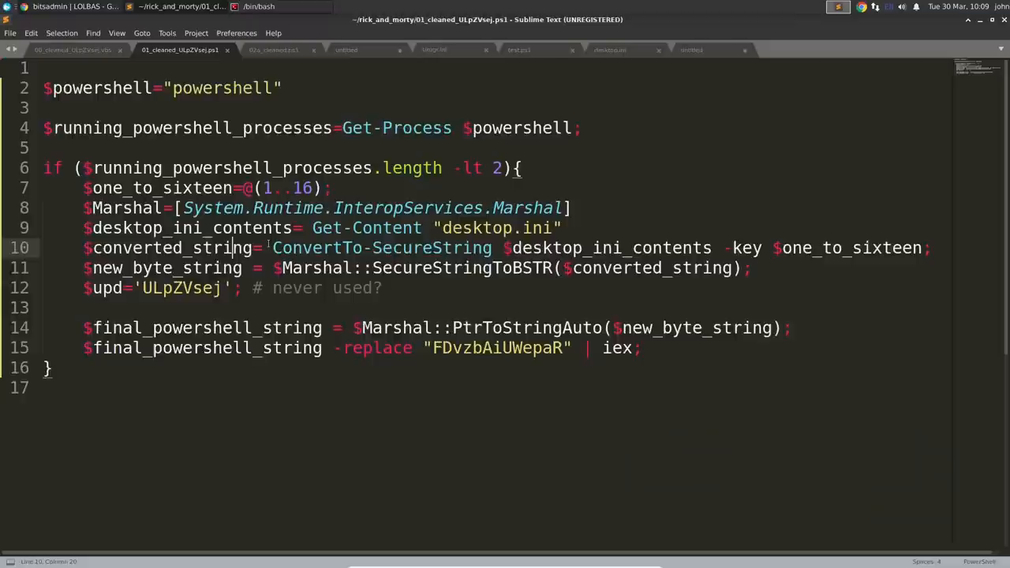
{"action": "left_click", "coordinate": [259, 7]}
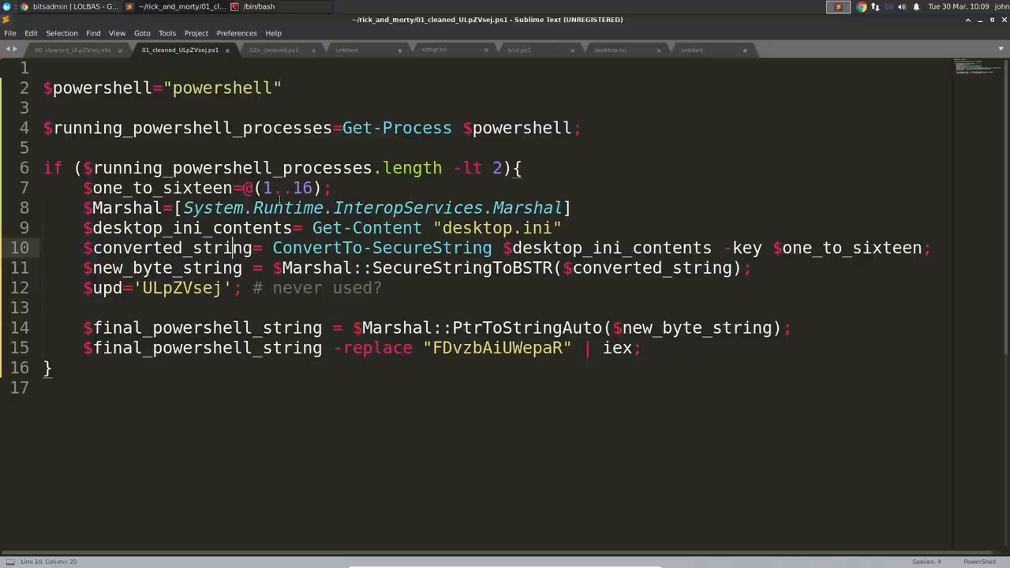
{"action": "left_click", "coordinate": [273, 49]}
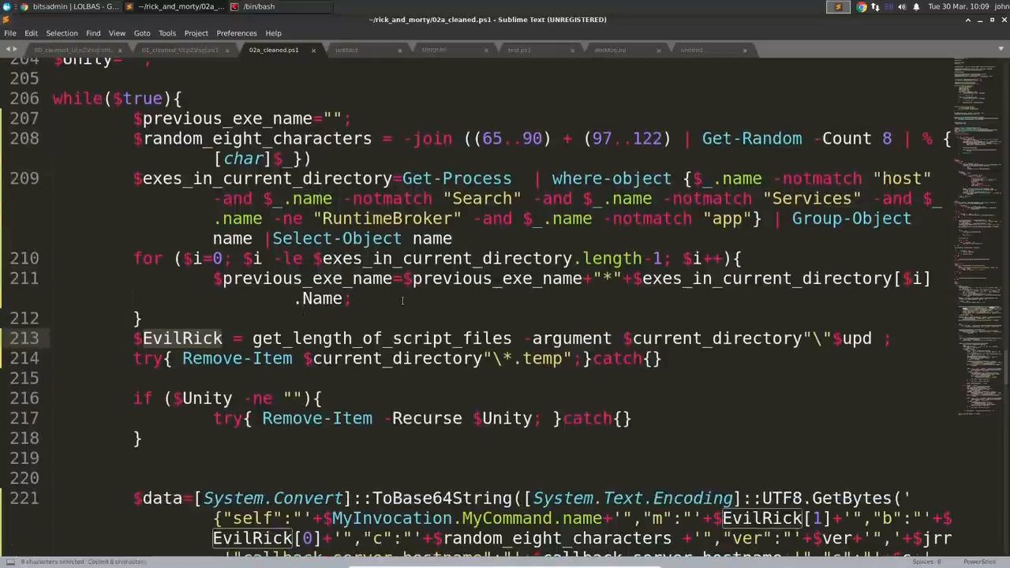
Rename $EvilRick to length_of_scripts and label the exfil-server send above the WMI create call
{"action": "key", "text": "ctrl+h"}
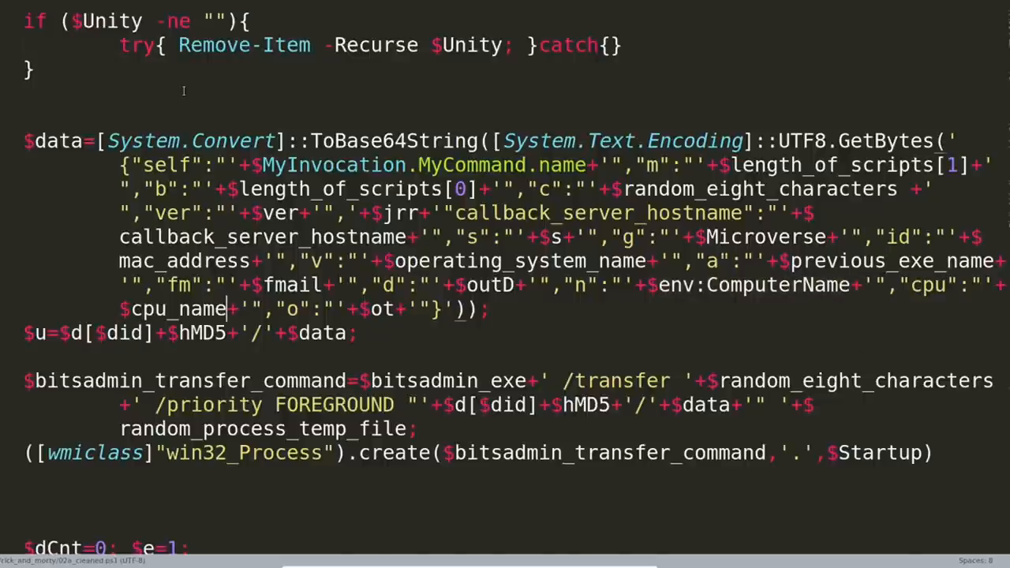
{"action": "scroll", "scroll_direction": "down", "scroll_amount": 3}
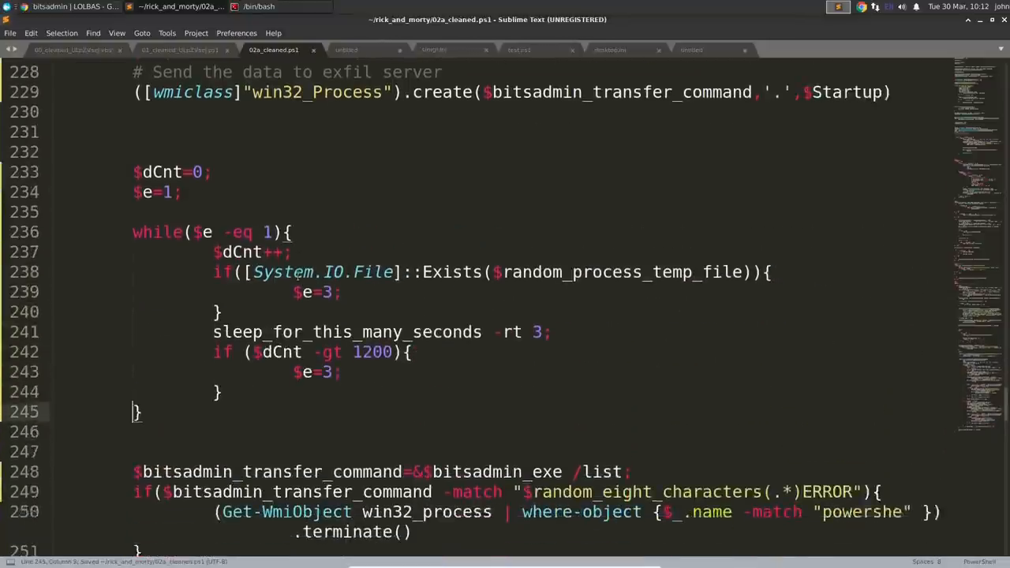
Comment the bitsadmin job check and dangling-process kill, then split the liveTime try/catch across lines
{"action": "scroll", "scroll_direction": "down", "scroll_amount": 3}
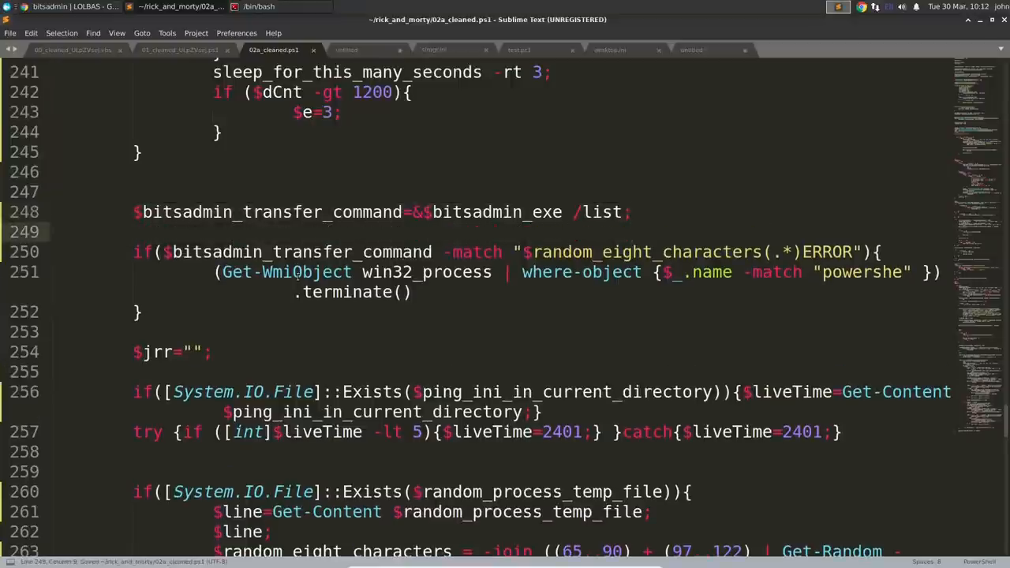
{"action": "type", "text": "# Check for the jobs"}
{"action": "type", "text": "# If we see errors in the jobs..."}
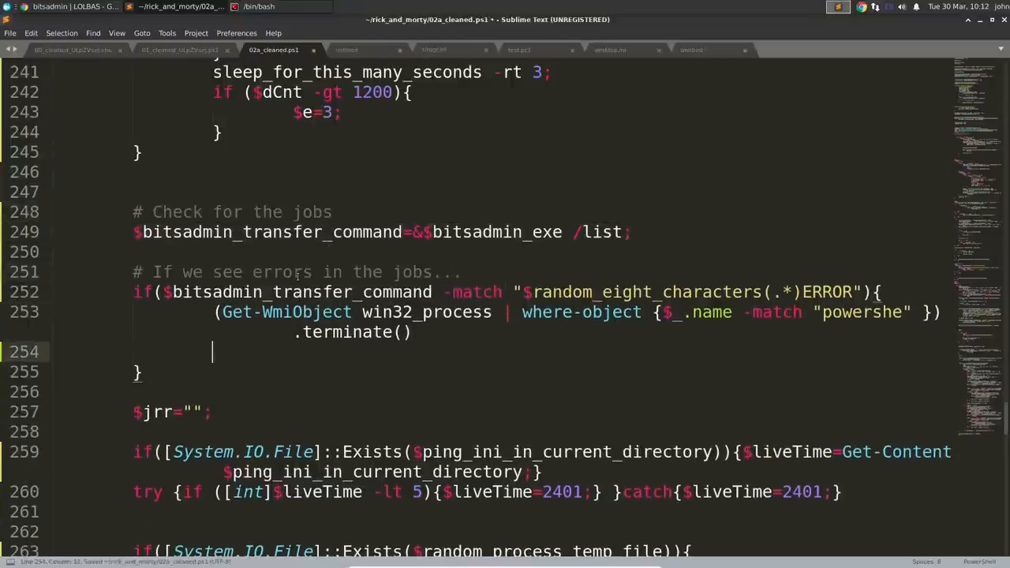
{"action": "type", "text": "# Kill those dangling processes"}
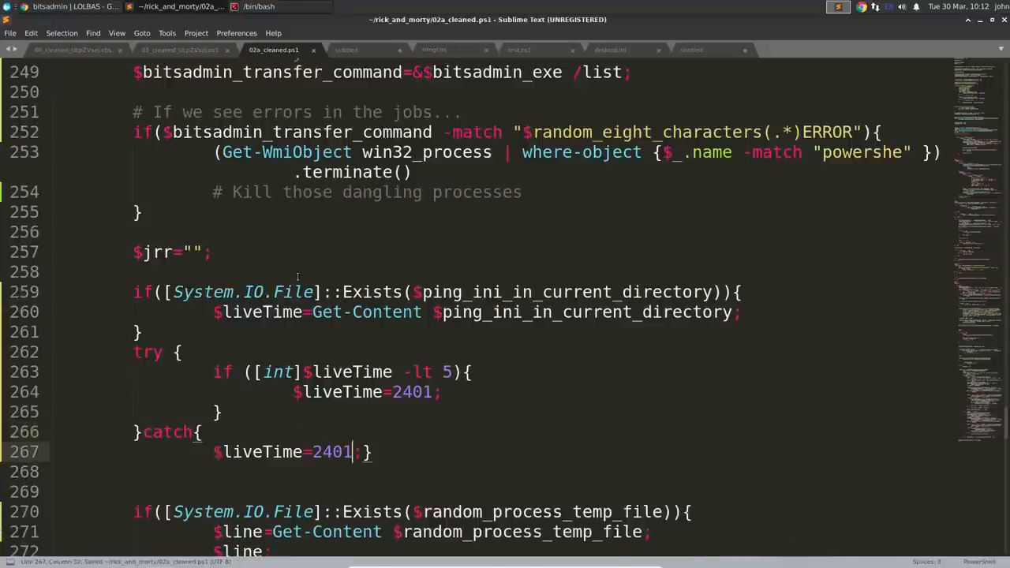
{"action": "scroll", "scroll_direction": "down", "scroll_amount": 3}
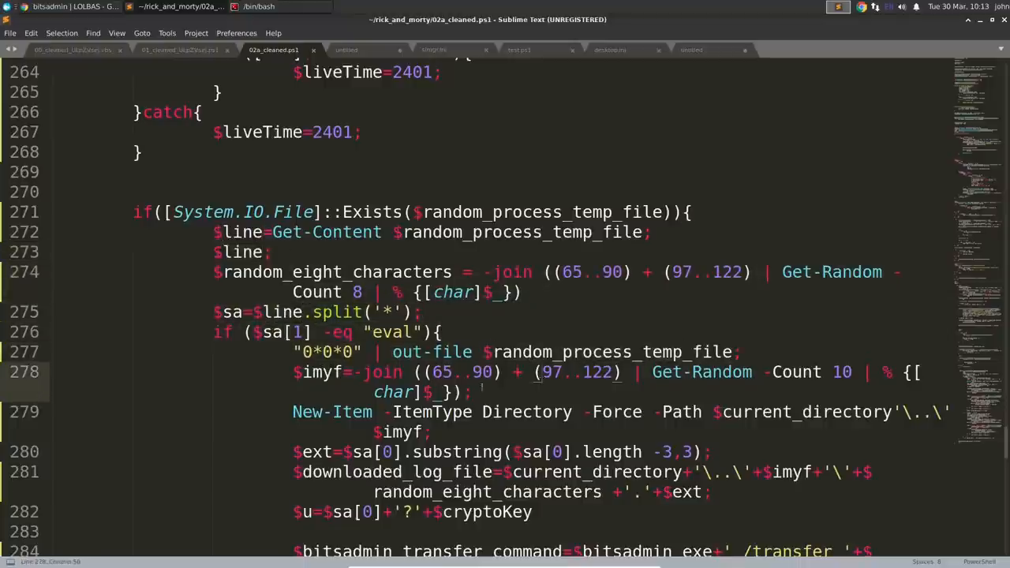
Break the one-line while loops and commands in the eval and ops branches onto separate indented lines
{"action": "scroll", "scroll_direction": "down", "scroll_amount": 3}
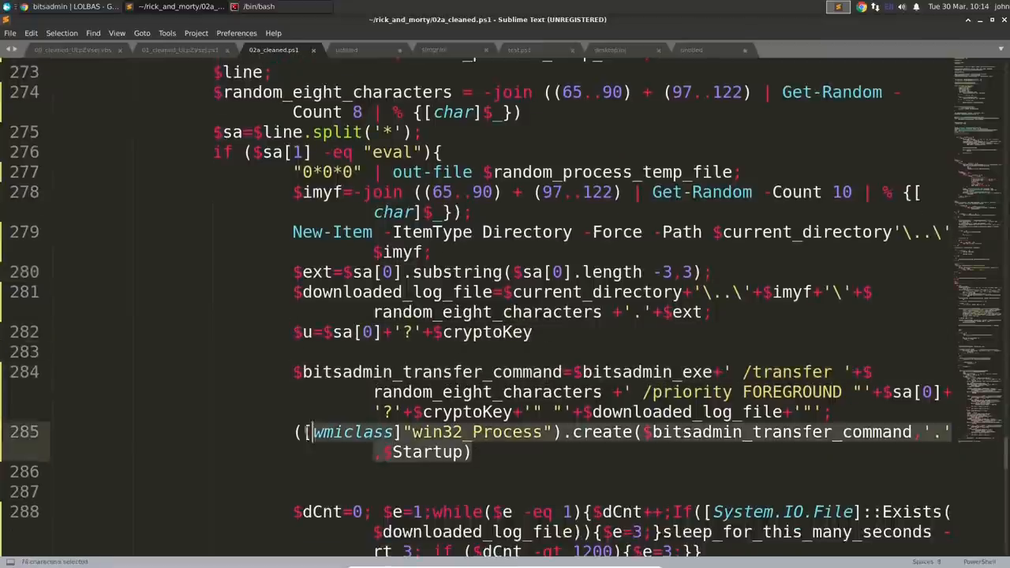
{"action": "scroll", "scroll_direction": "down", "scroll_amount": 3}
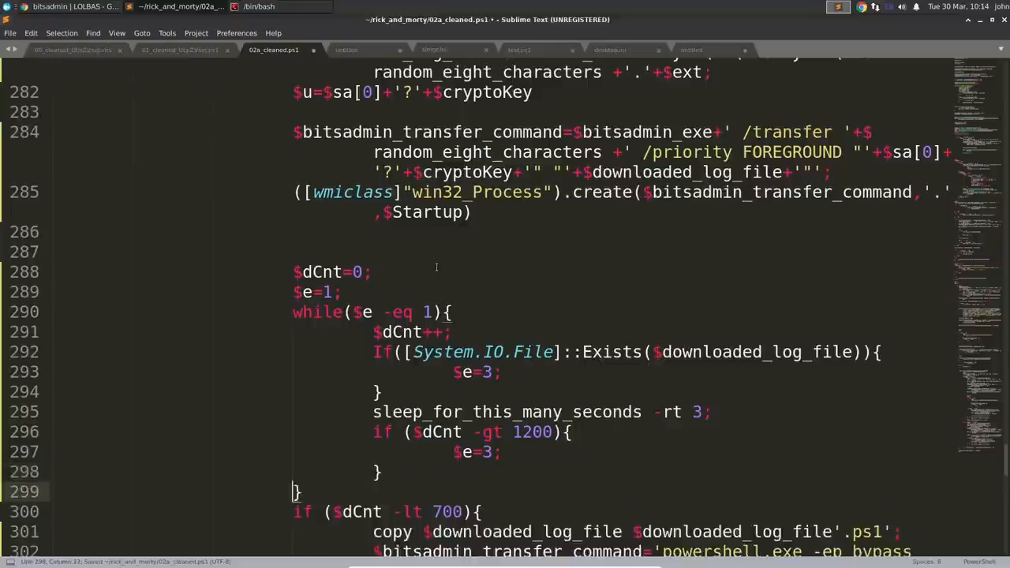
{"action": "scroll", "scroll_direction": "down", "scroll_amount": 3}
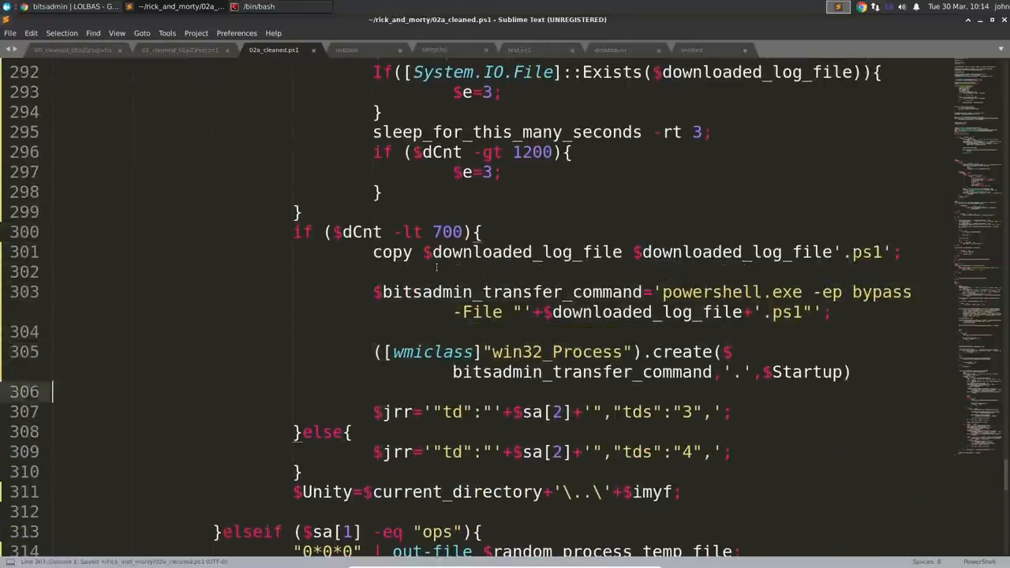
{"action": "scroll", "scroll_direction": "down", "scroll_amount": 3}
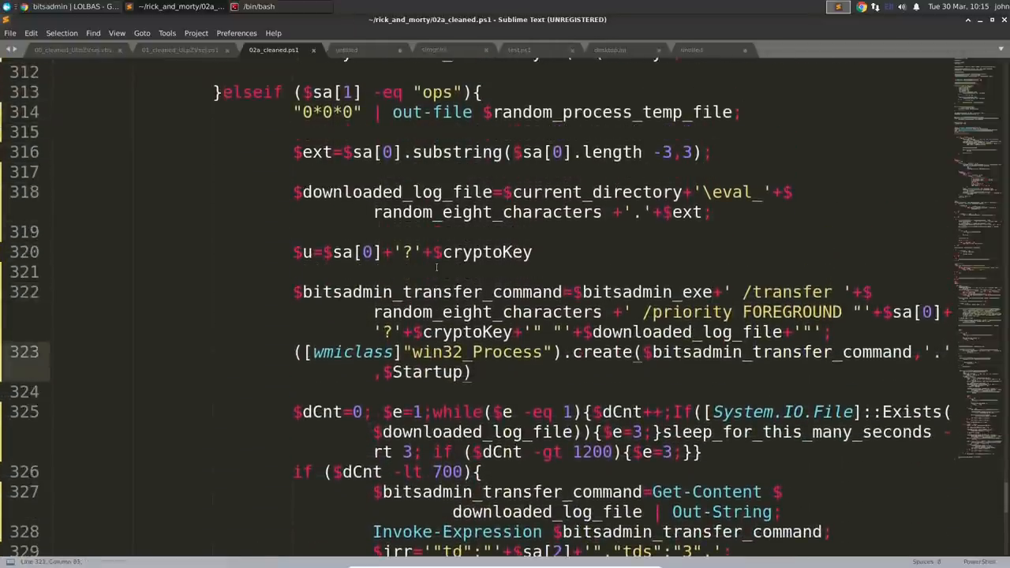
{"action": "scroll", "scroll_direction": "down", "scroll_amount": 3}
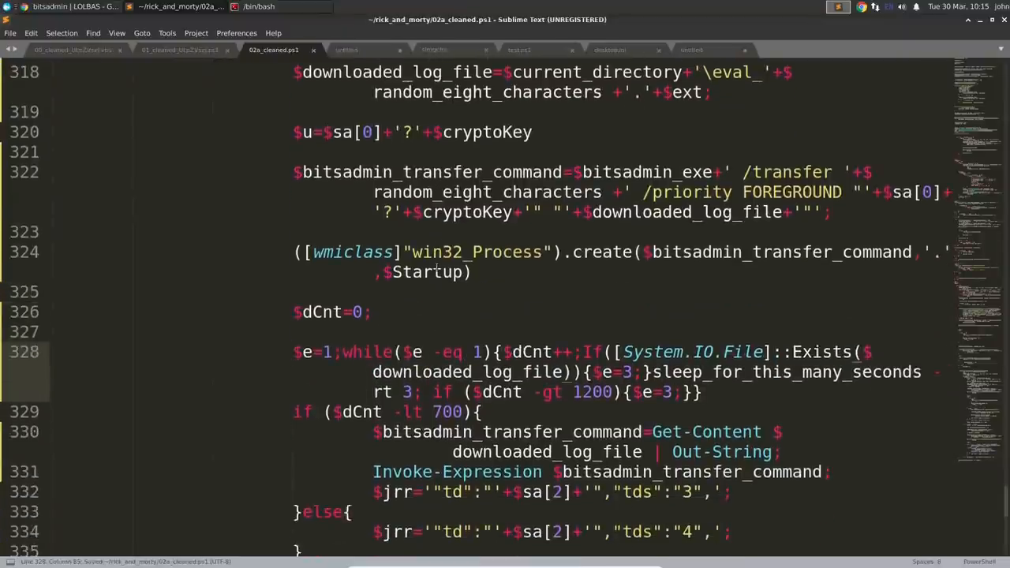
{"action": "scroll", "scroll_direction": "down", "scroll_amount": 3}
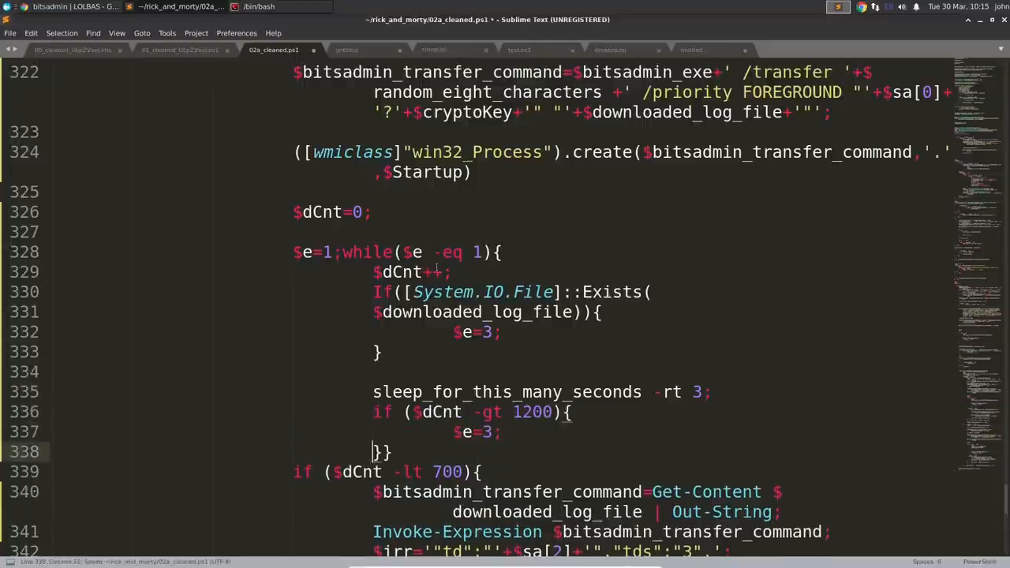
{"action": "scroll", "scroll_direction": "down", "scroll_amount": 3}
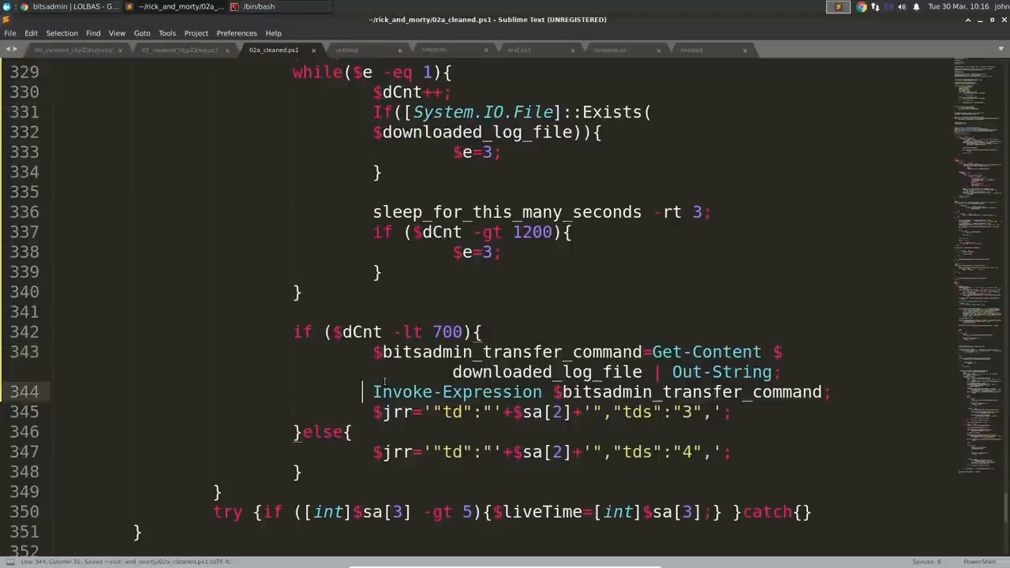
{"action": "scroll", "scroll_direction": "down", "scroll_amount": 3}
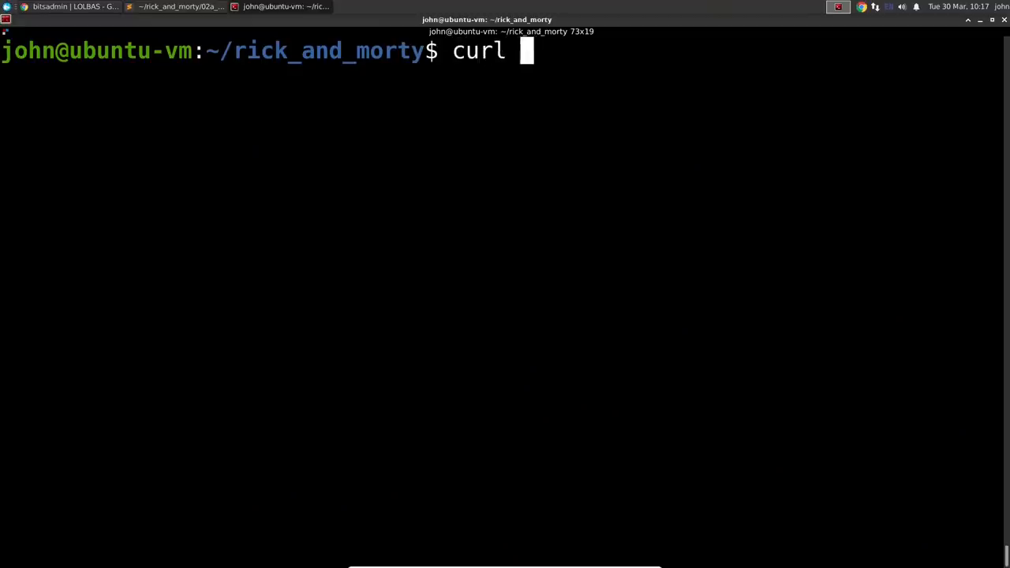
{"action": "type", "text": "https://erthgyrteh.eu/topic/"}
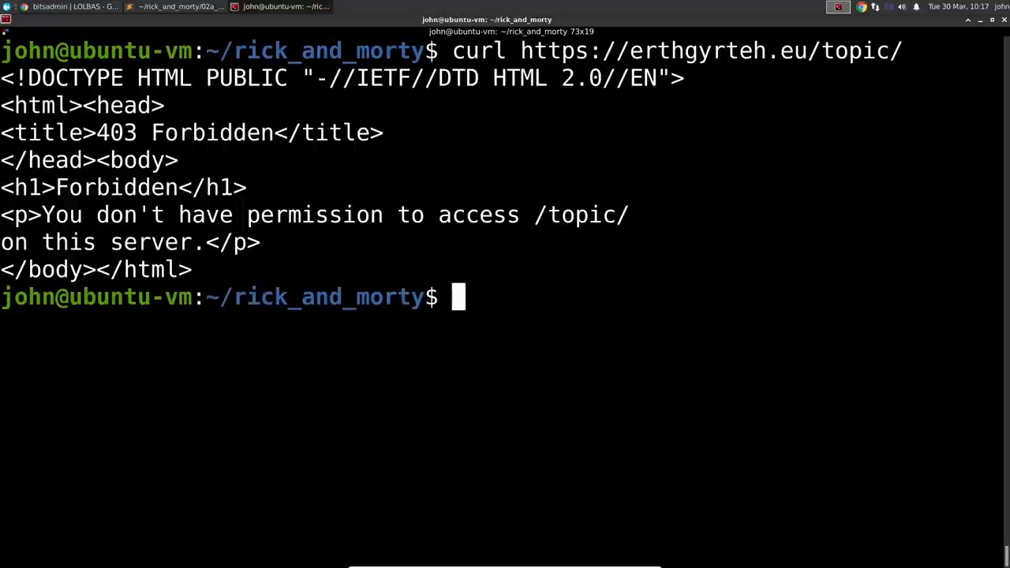
{"action": "type", "text": "curl https://erthgyrteh.eu/topic/"}
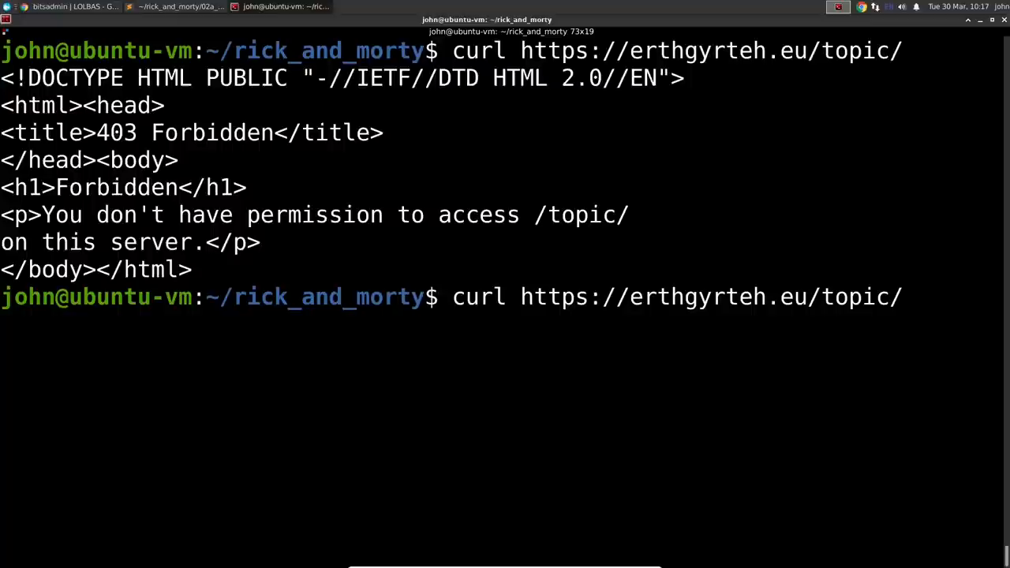
{"action": "type", "text": "test.ht"}
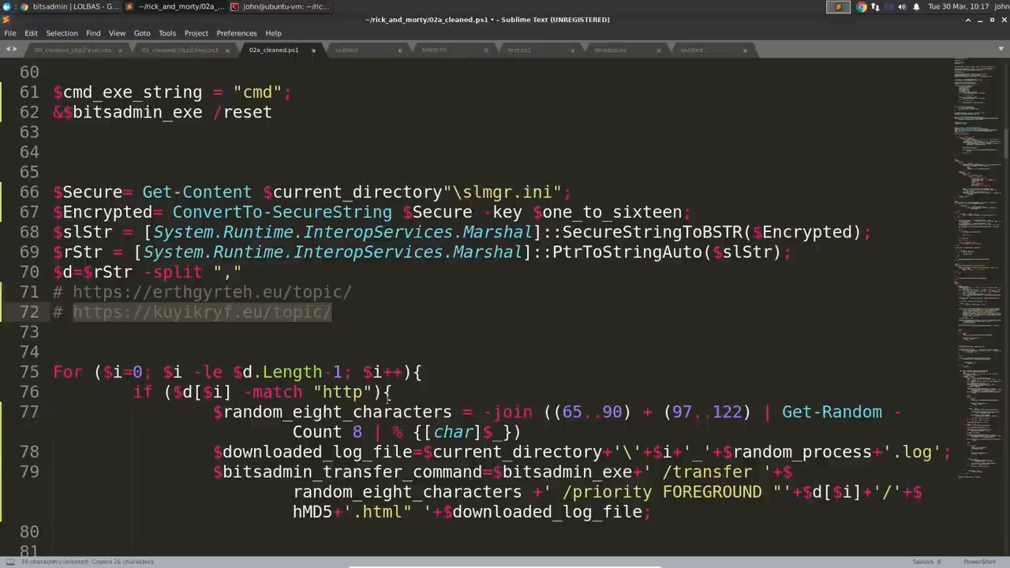
Copy the kuyikryf.eu URL from the script and curl it, getting a CentOS Apache test page
{"action": "left_click", "coordinate": [284, 6]}
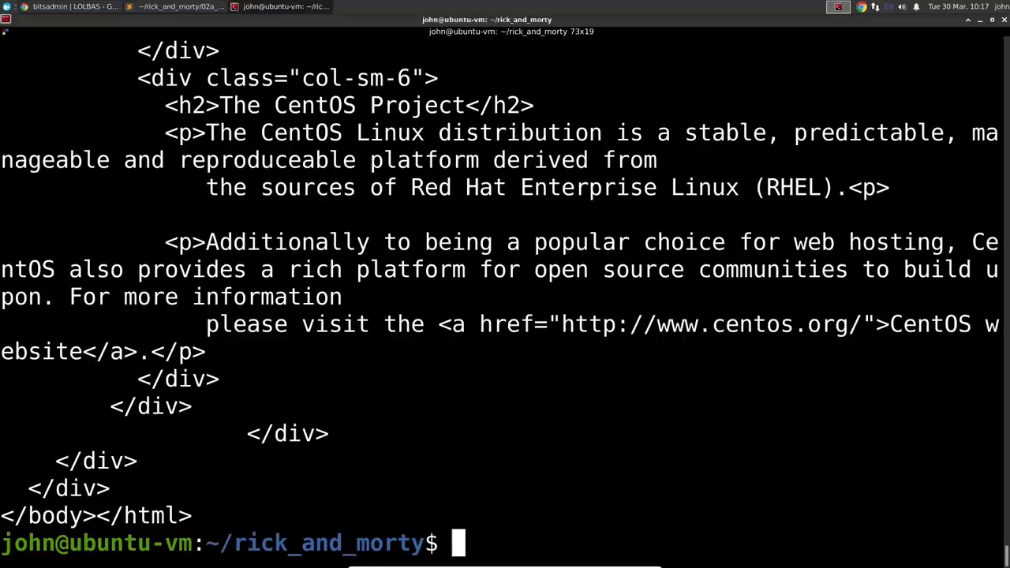
{"action": "scroll", "scroll_direction": "up", "scroll_amount": 3}
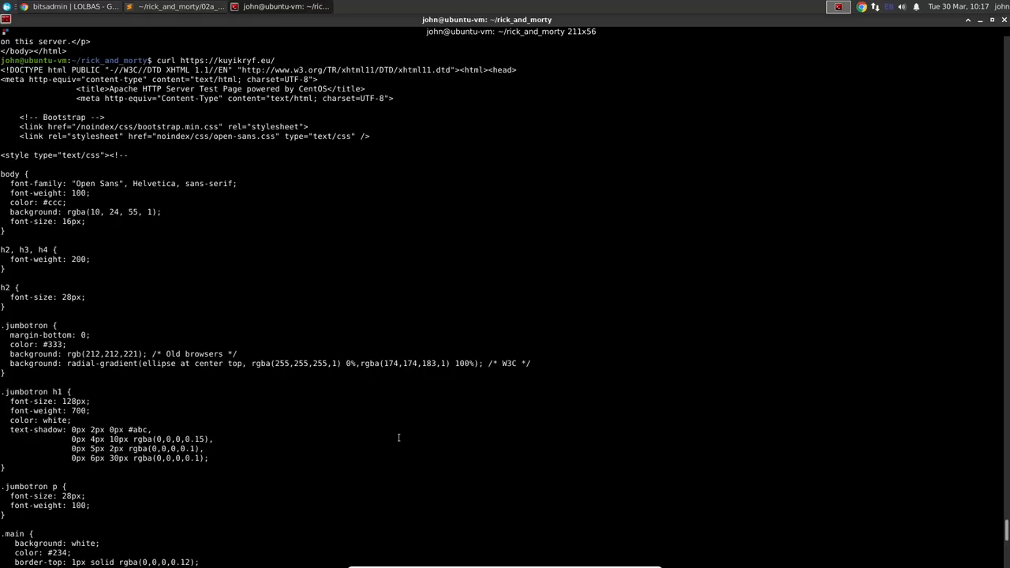
{"action": "scroll", "scroll_direction": "down", "scroll_amount": 3}
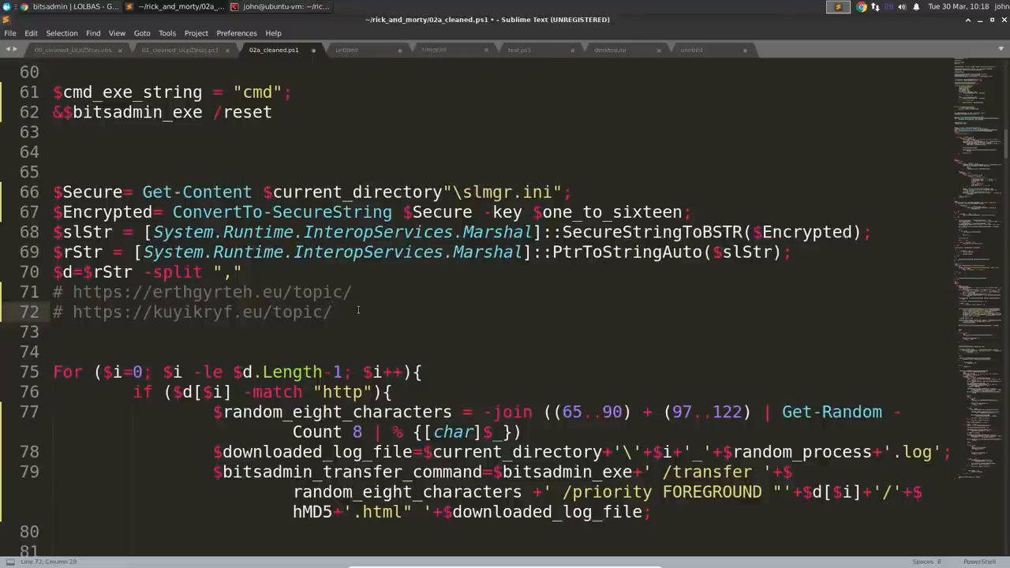
Curl kuyikryf.eu/topic/lolololol.html and robots.txt; the topic page returns 403 Forbidden
{"action": "left_click", "coordinate": [346, 49]}
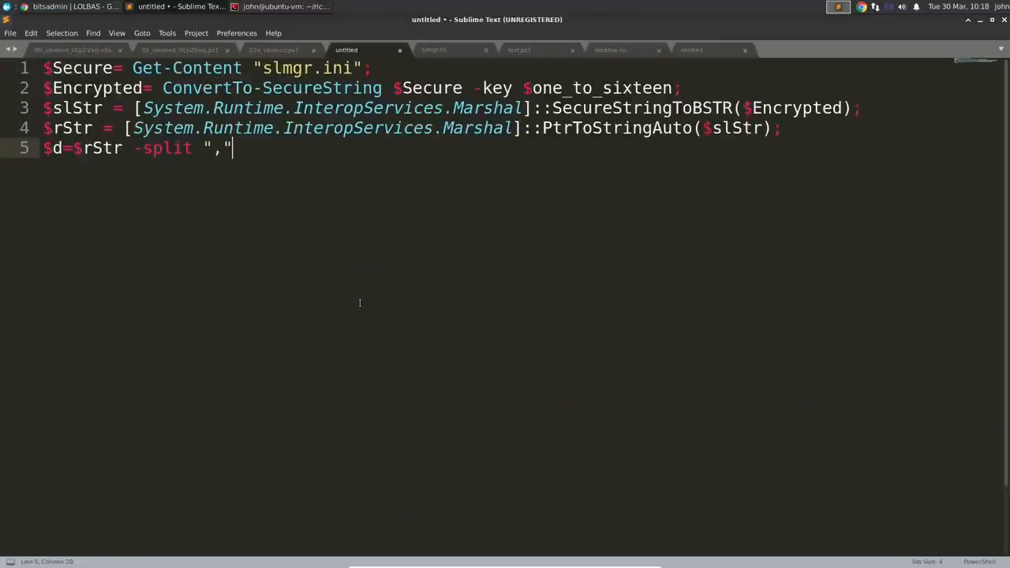
{"action": "left_click", "coordinate": [274, 49]}
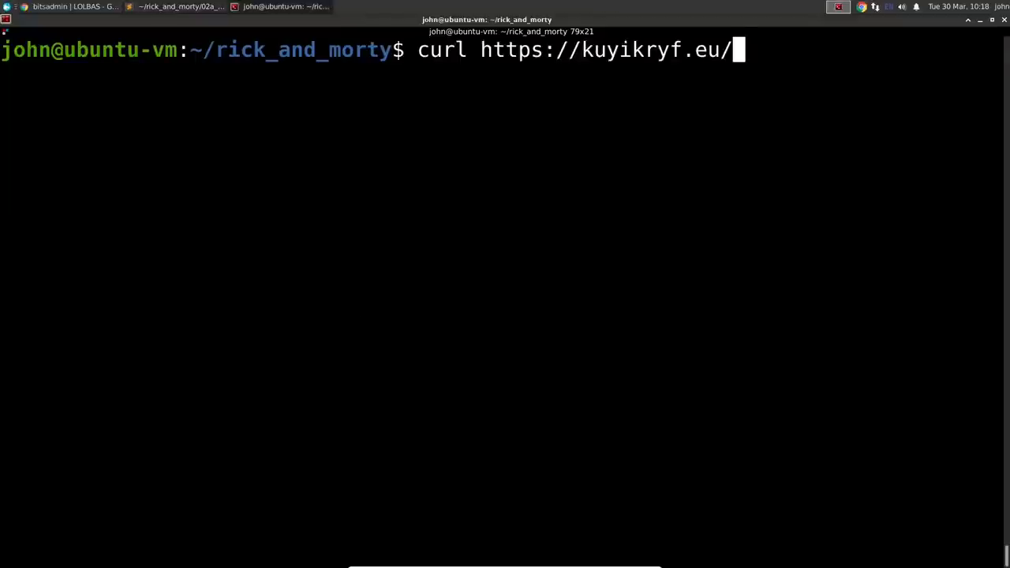
{"action": "type", "text": "topic/"}
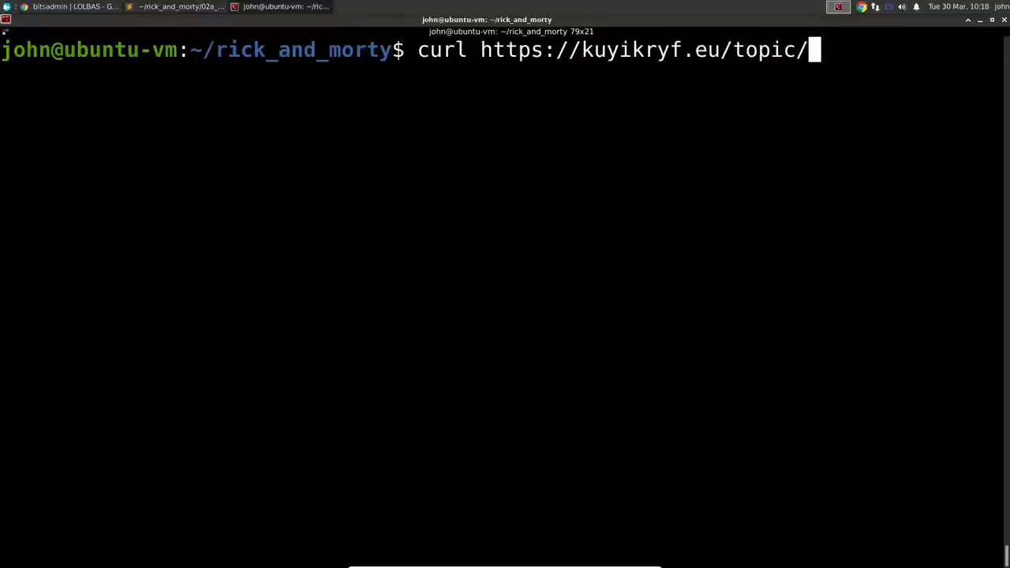
{"action": "type", "text": "lolololololol.html"}
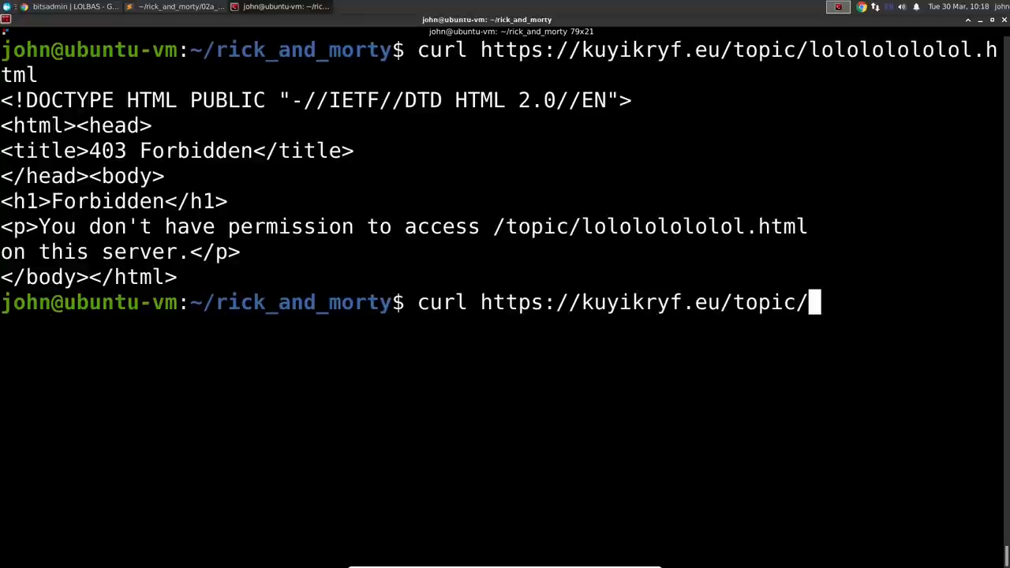
{"action": "type", "text": "robots.tx"}
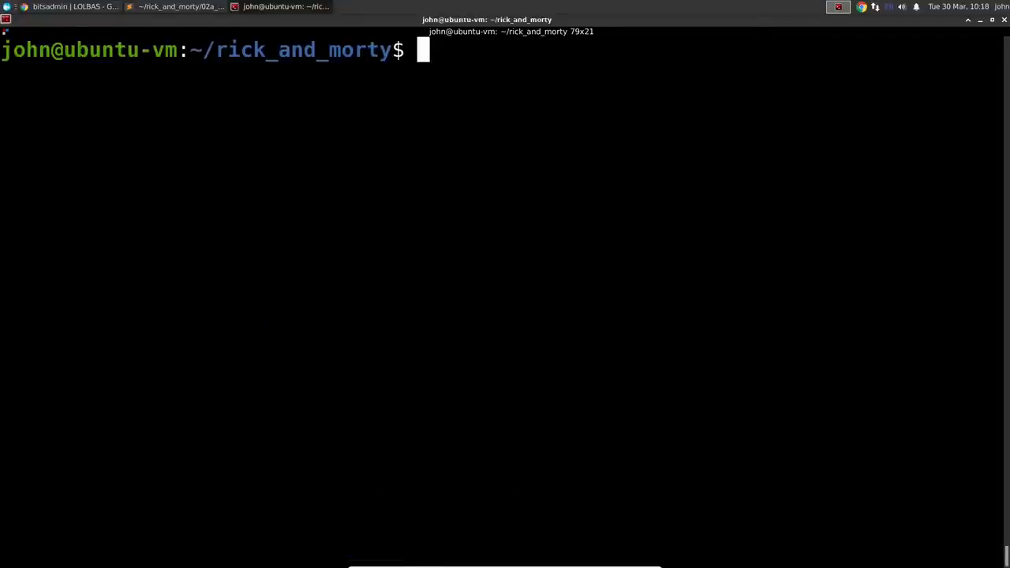
Curl kuyikryf.eu/.htaccess (403 Forbidden) and the site root, then start an nslookup
{"action": "type", "text": "curl https://kuyikryf.eu/.htaccess"}
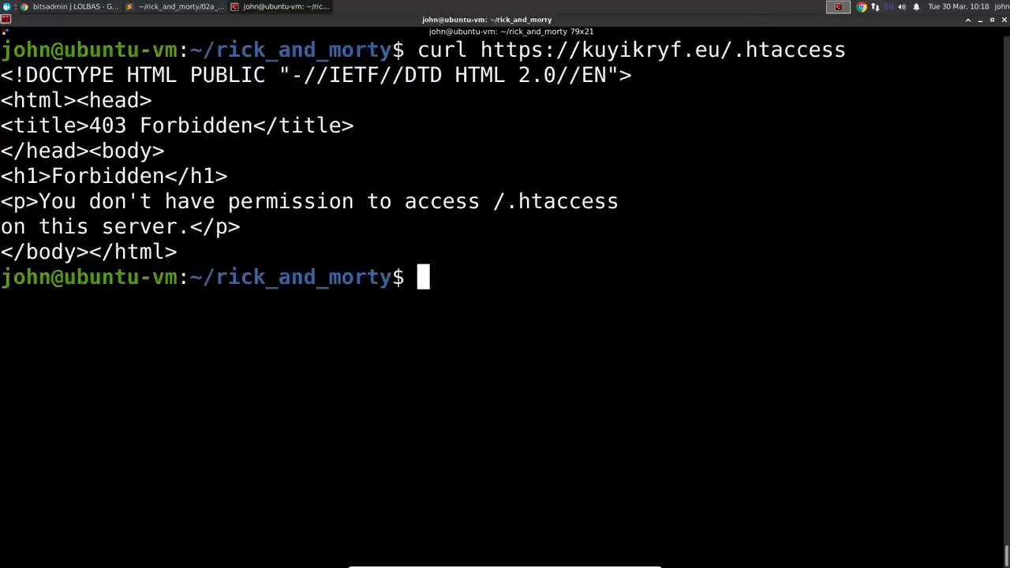
{"action": "type", "text": "curl https://kuyikryf.eu/"}
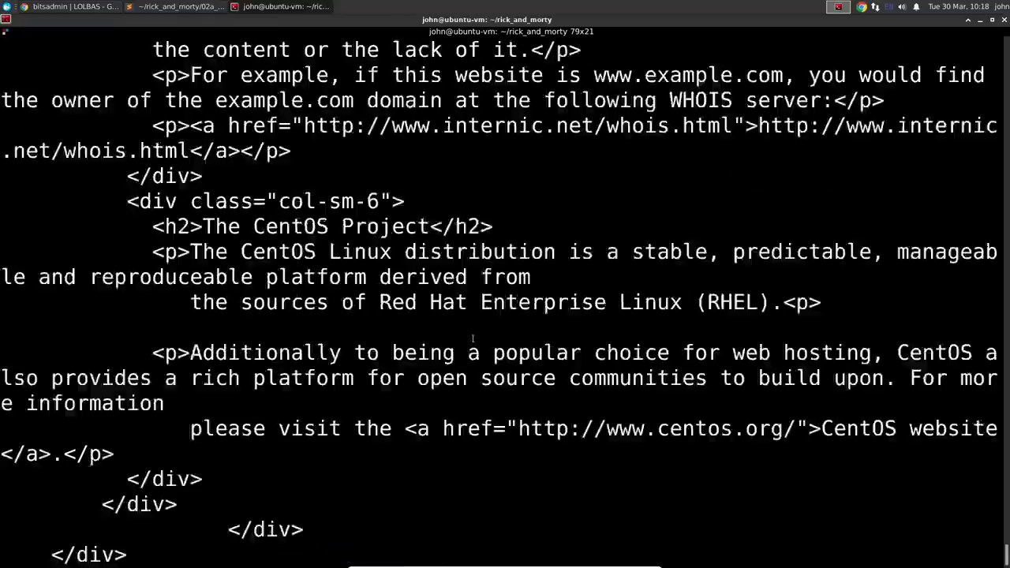
{"action": "scroll", "scroll_direction": "down", "scroll_amount": 3}
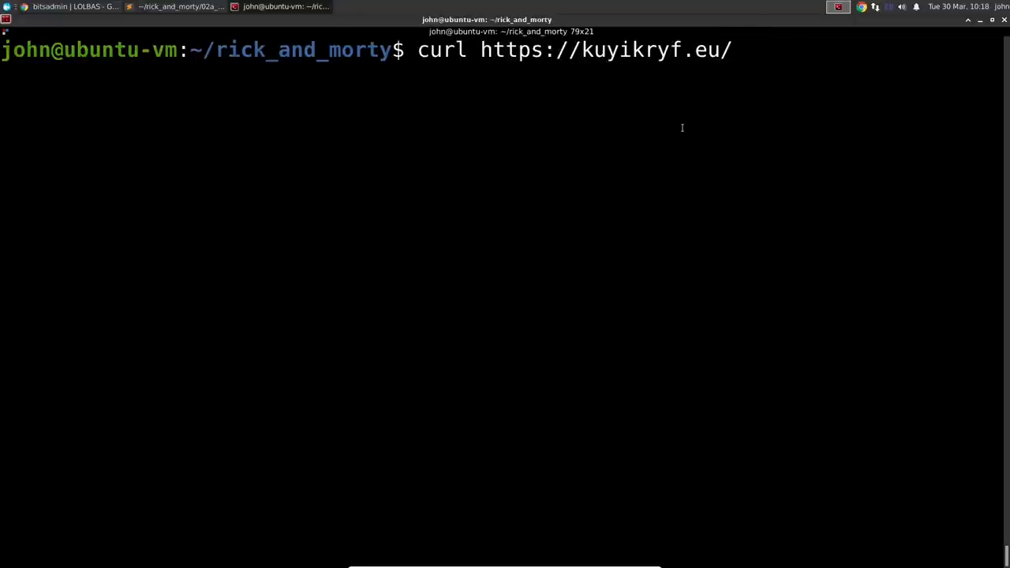
{"action": "type", "text": "nsloo"}
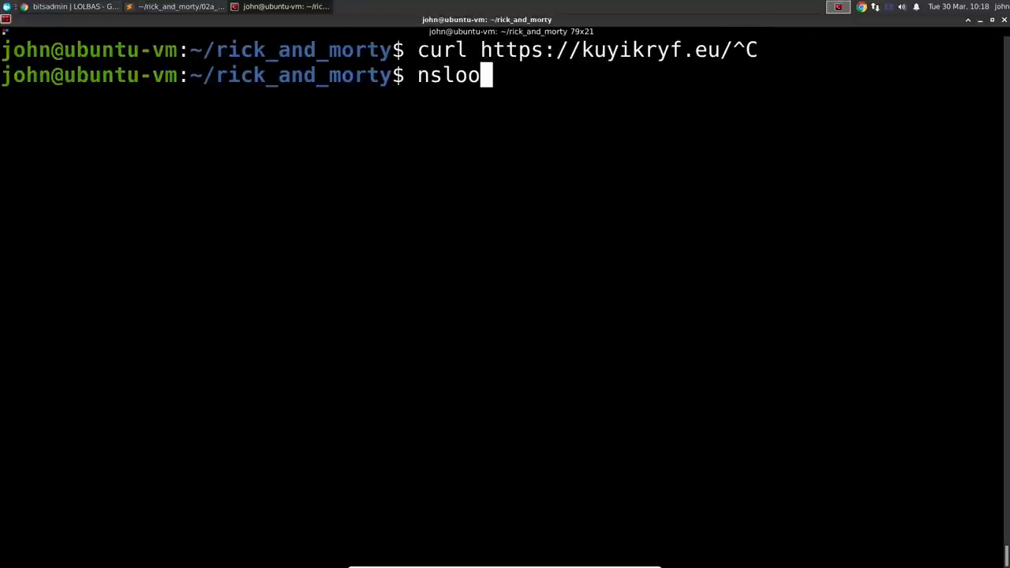
Run nslookup on kuyikryf.eu and bring up the Shodan home page
{"action": "type", "text": "kup https://kuyikryf.eu"}
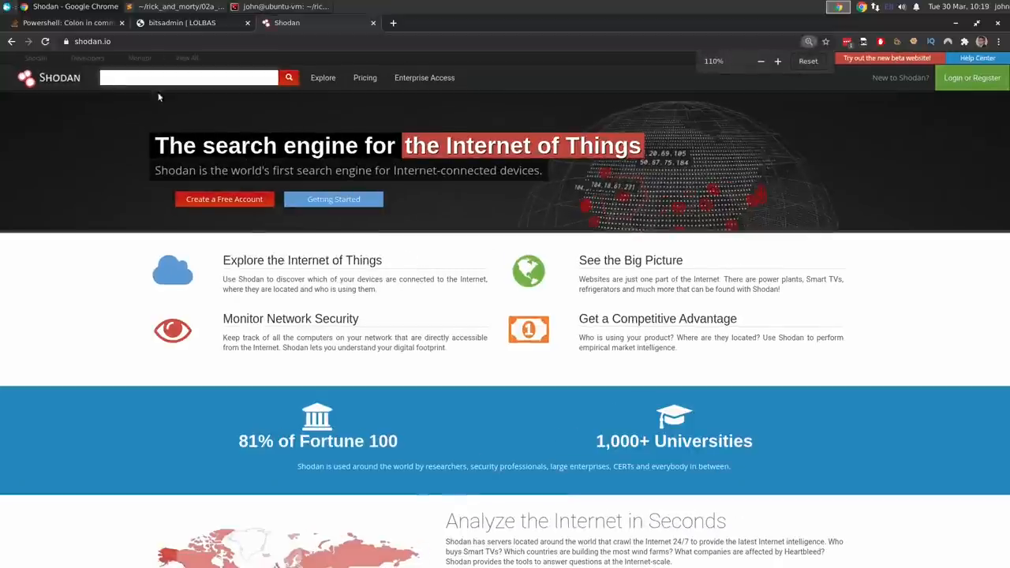
Search Shodan for 185.80.53.202 and review its Amsterdam HZ Hosting, ports 80/443/8181 and services
{"action": "type", "text": "185.80.53.202"}
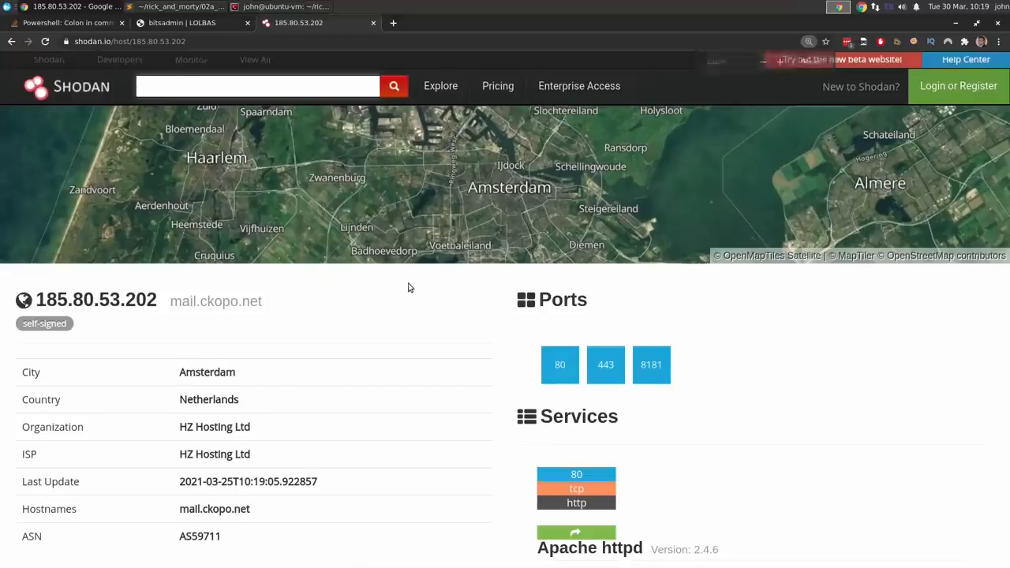
{"action": "scroll", "scroll_direction": "down", "scroll_amount": 3}
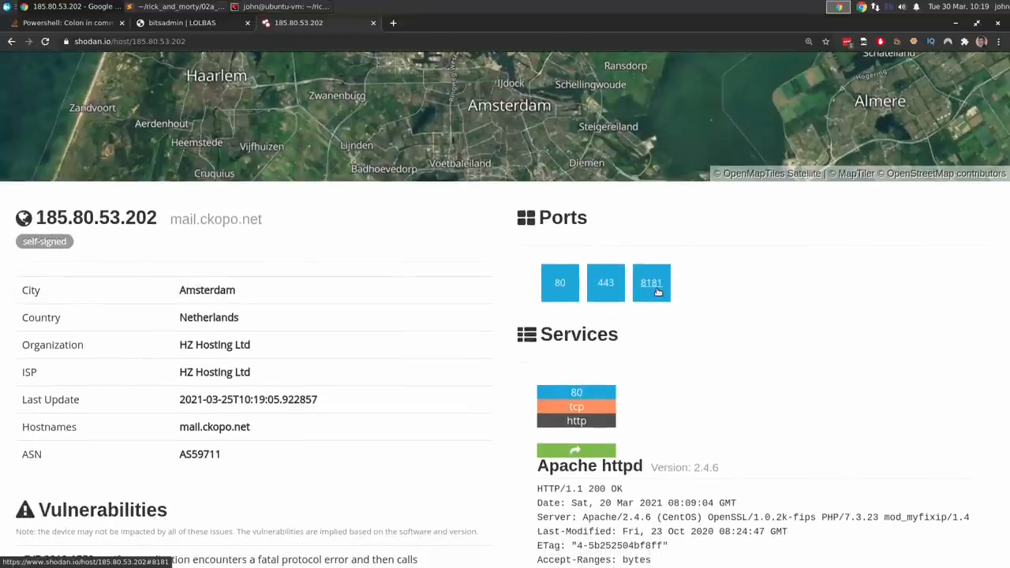
{"action": "scroll", "scroll_direction": "down", "scroll_amount": 3}
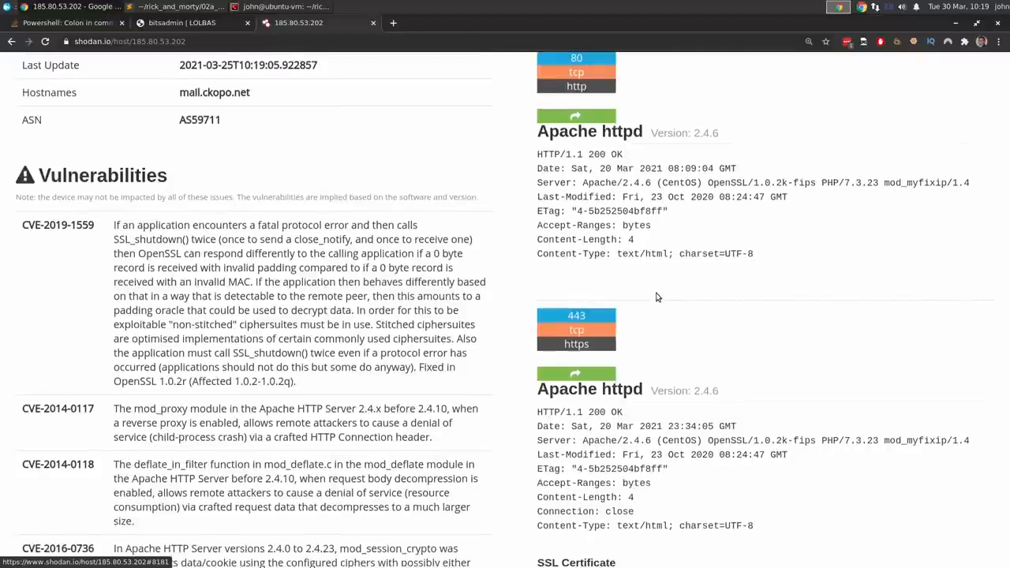
{"action": "mouse_move", "coordinate": [688, 472]}
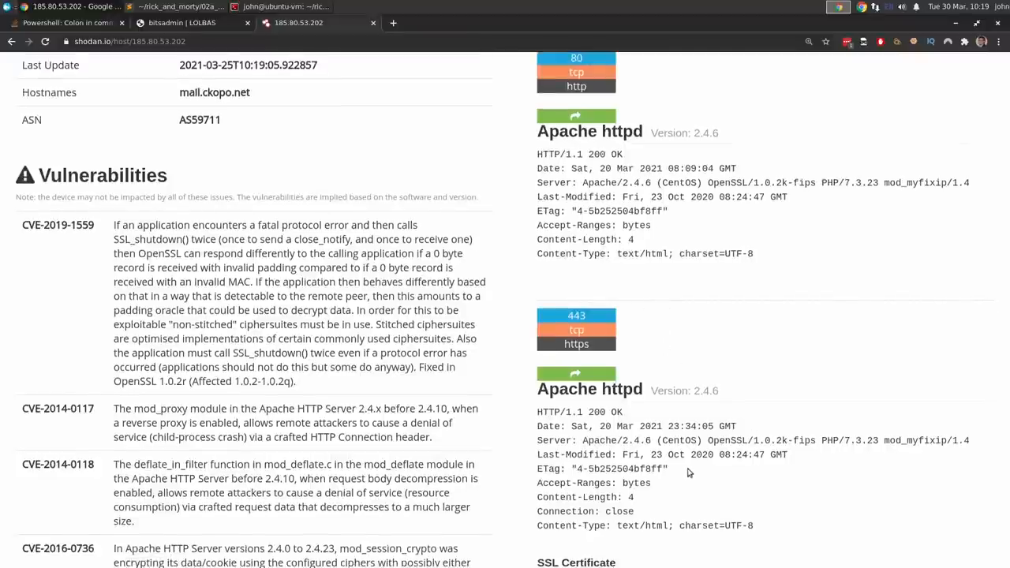
{"action": "scroll", "scroll_direction": "down", "scroll_amount": 3}
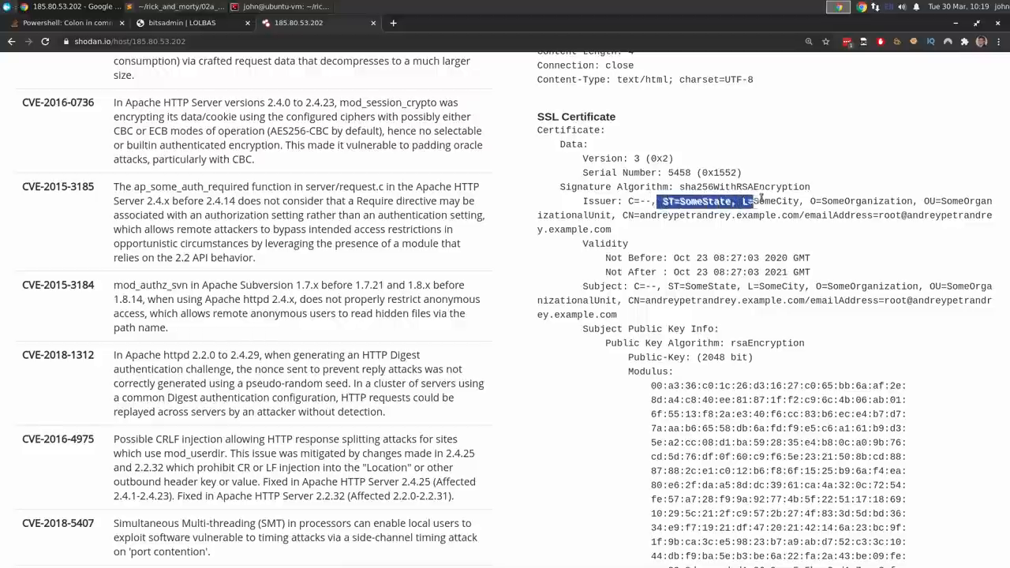
Select the SSL certificate issuer details and review the vulnerabilities listed for Apache 2.4.6
{"action": "left_click_drag", "start_coordinate": [726, 202], "coordinate": [856, 202]}
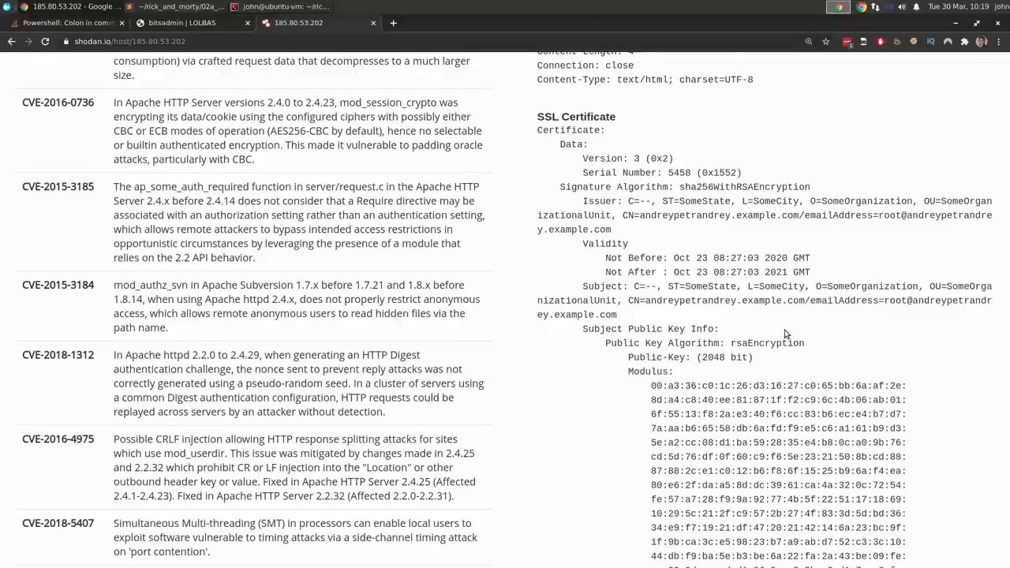
{"action": "scroll", "scroll_direction": "down", "scroll_amount": 3}
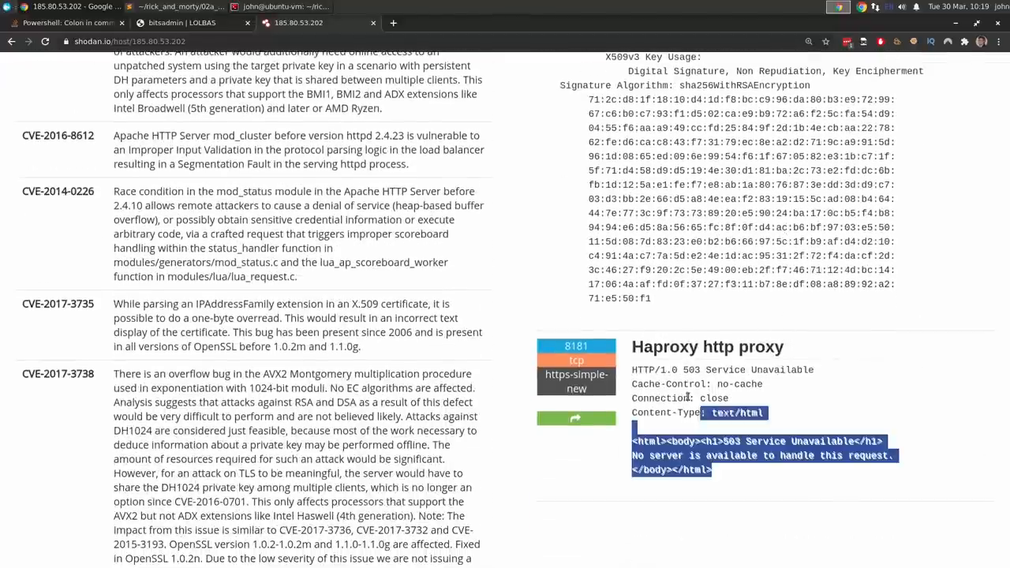
{"action": "scroll", "scroll_direction": "down", "scroll_amount": 3}
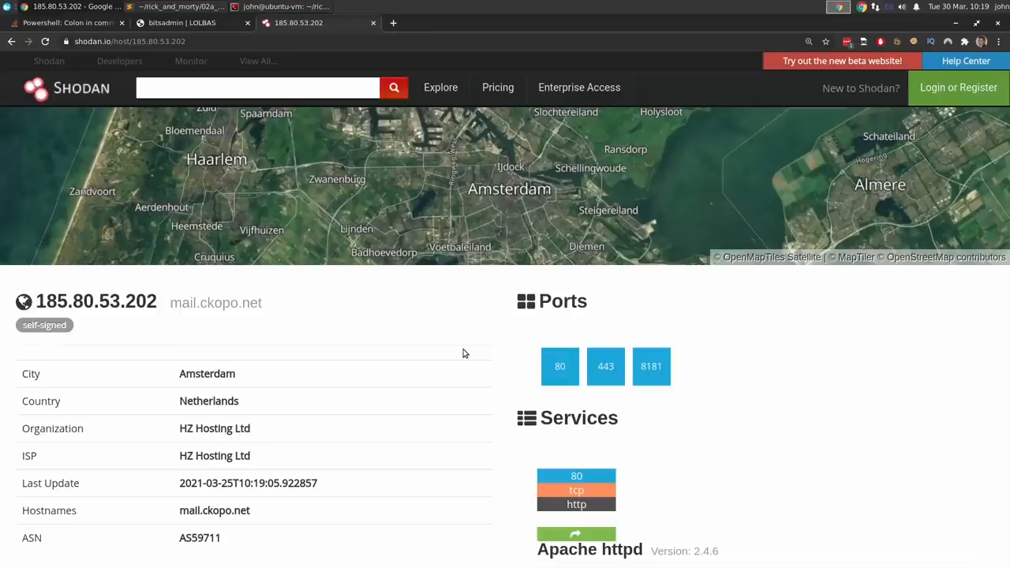
{"action": "scroll", "scroll_direction": "down", "scroll_amount": 3}
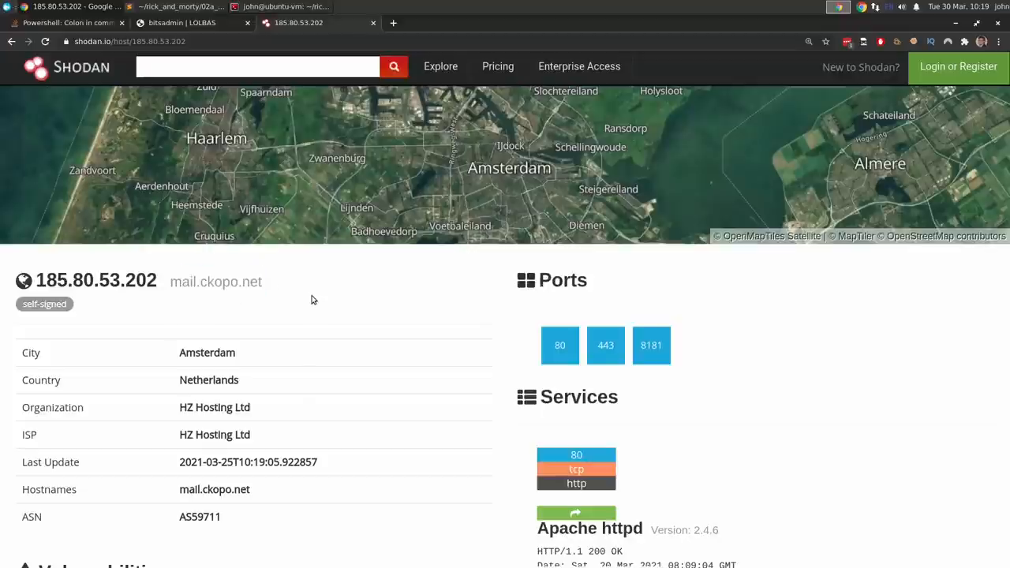
{"action": "scroll", "scroll_direction": "down", "scroll_amount": 3}
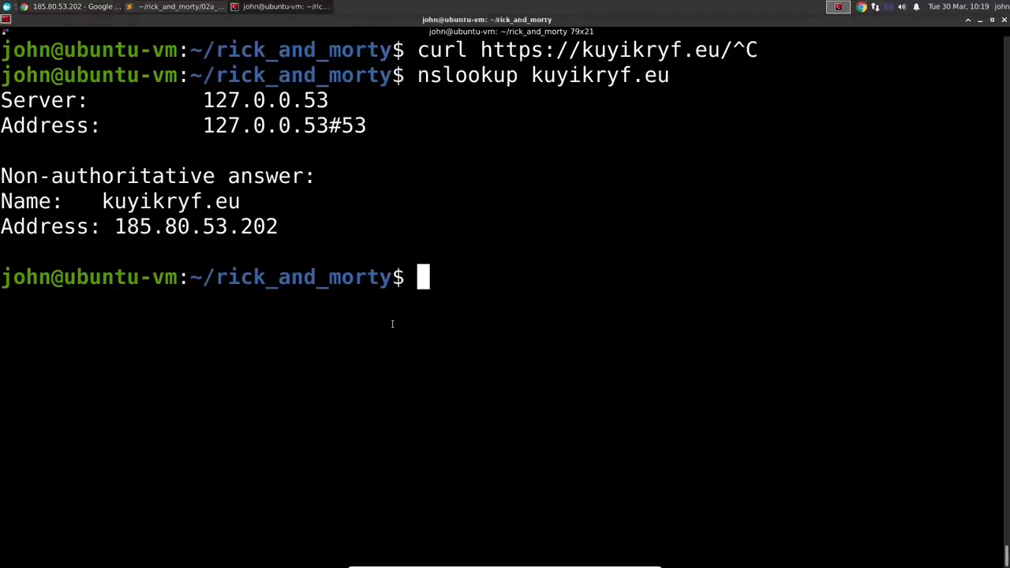
Look up erthgyrteh.eu with nslookup and grab its resolved address 185.80.53.202
{"action": "type", "text": "erthgyrteh.eu/topic/test.html"}
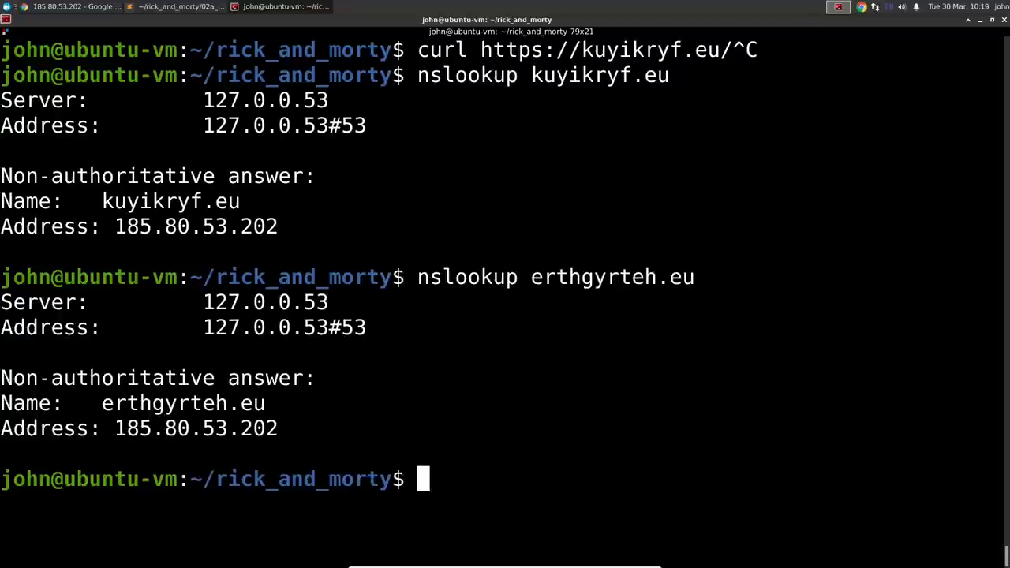
{"action": "double_click", "coordinate": [196, 429]}
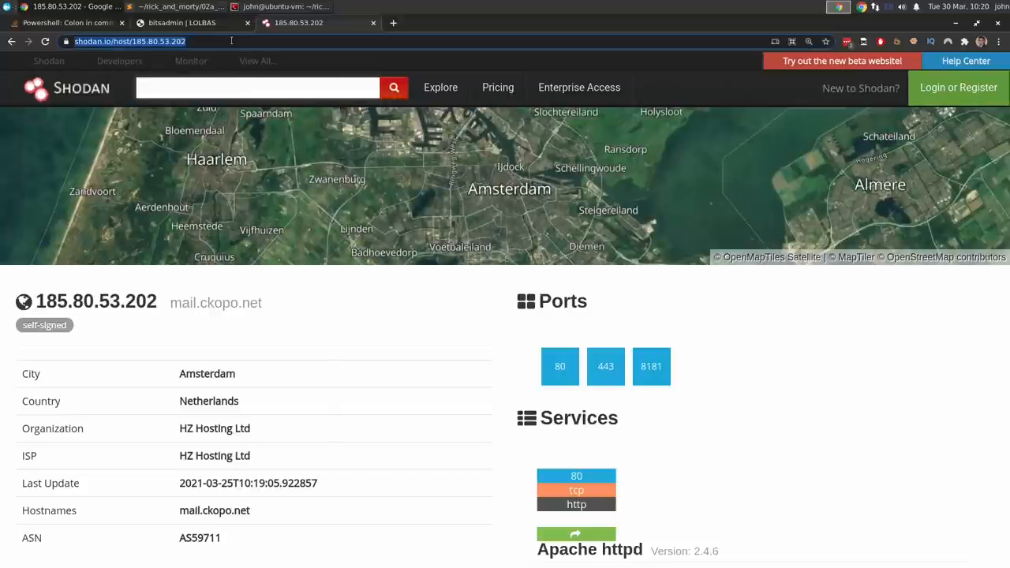
Google "rick and morty malware 185.80.53.202" in a fresh tab and skim the results
{"action": "left_click", "coordinate": [394, 22]}
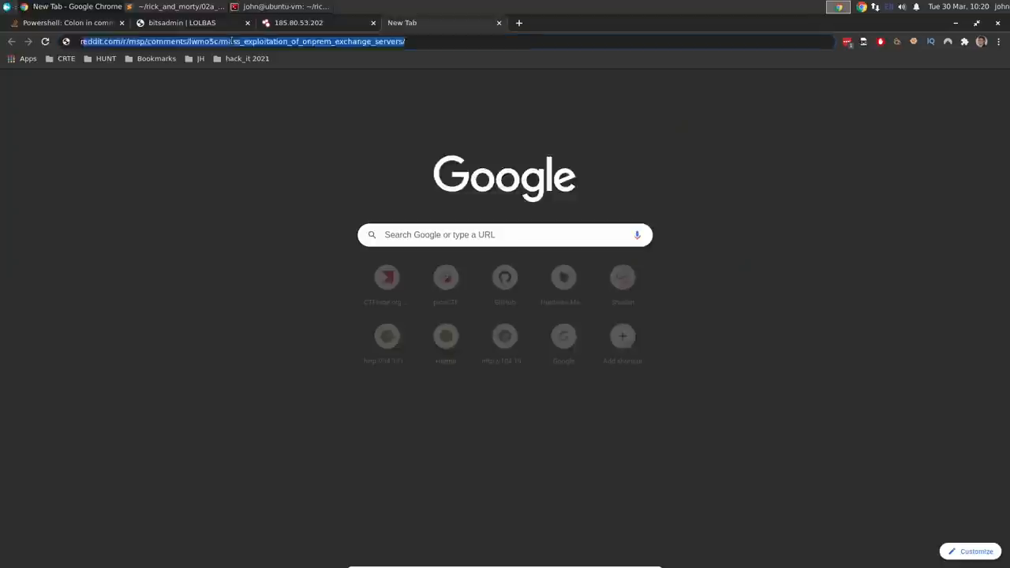
{"action": "type", "text": "rick and morty malware 185.80.53.202"}
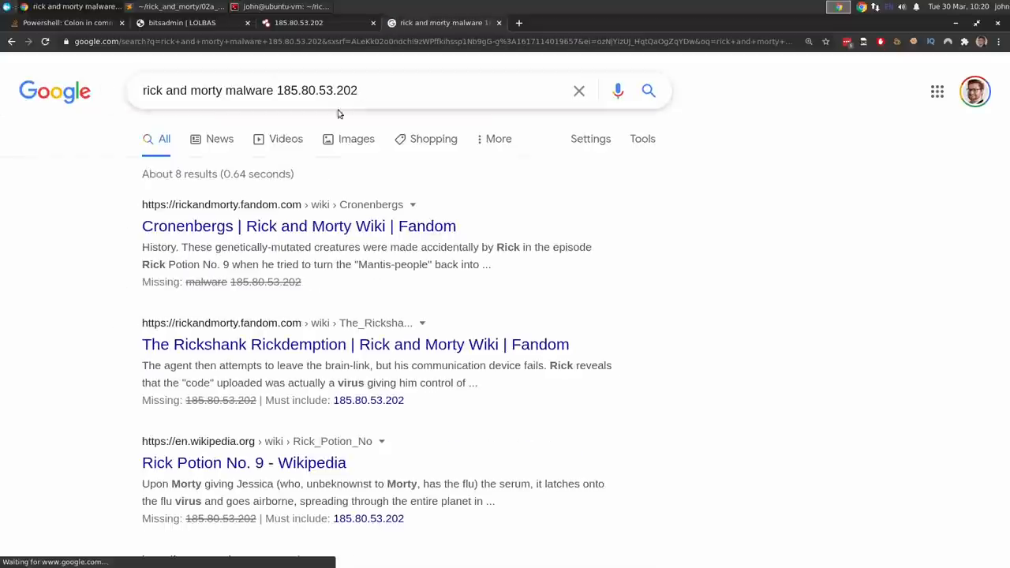
{"action": "scroll", "scroll_direction": "down", "scroll_amount": 3}
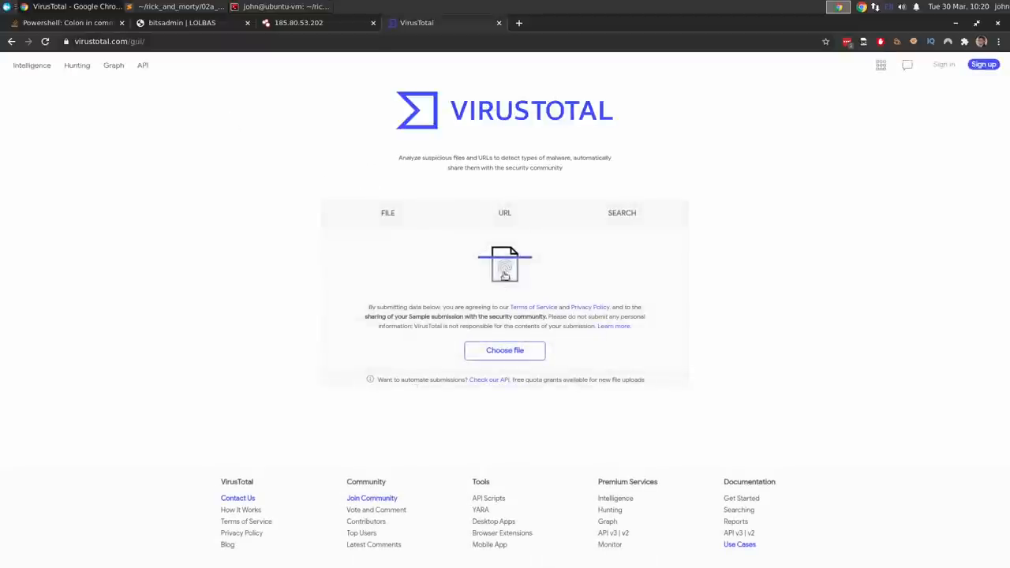
{"action": "left_click", "coordinate": [505, 211]}
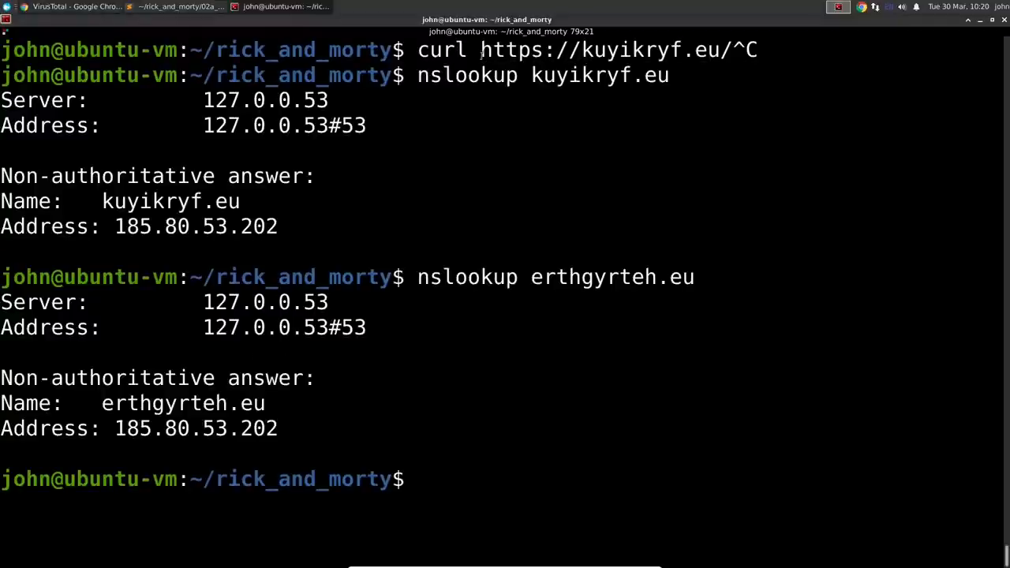
{"action": "right_click", "coordinate": [600, 49]}
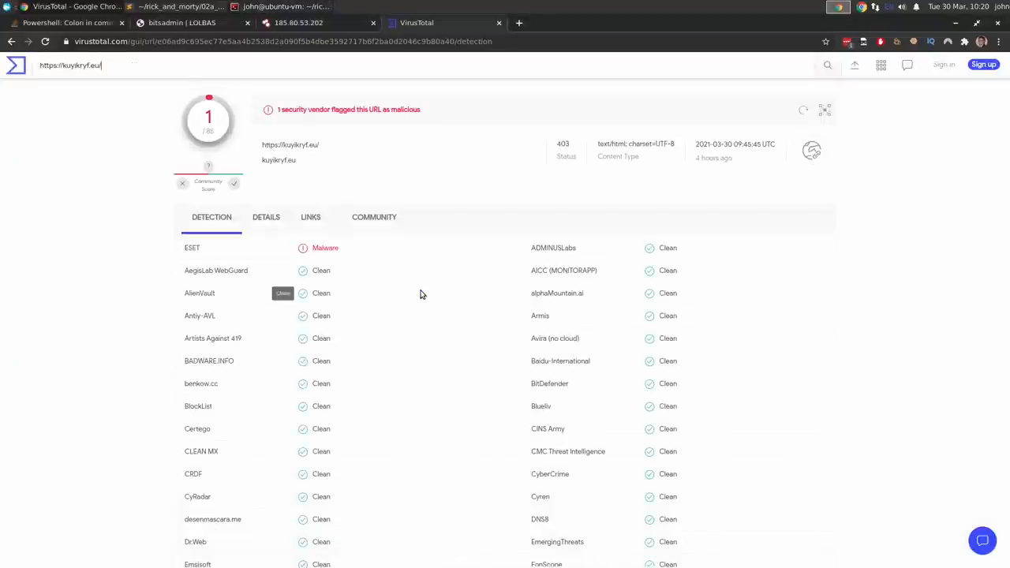
{"action": "key", "text": "ctrl+plus"}
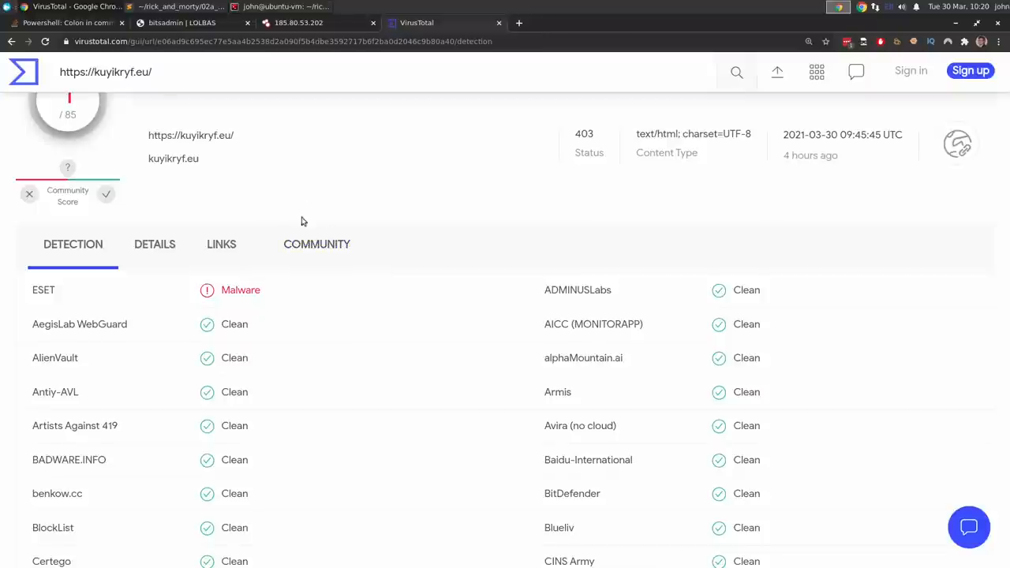
Back in Terminal, re-check erthgyrteh.eu and grab 185.80.53.202 for a VirusTotal lookup
{"action": "type", "text": "erthgyrteh.eu"}
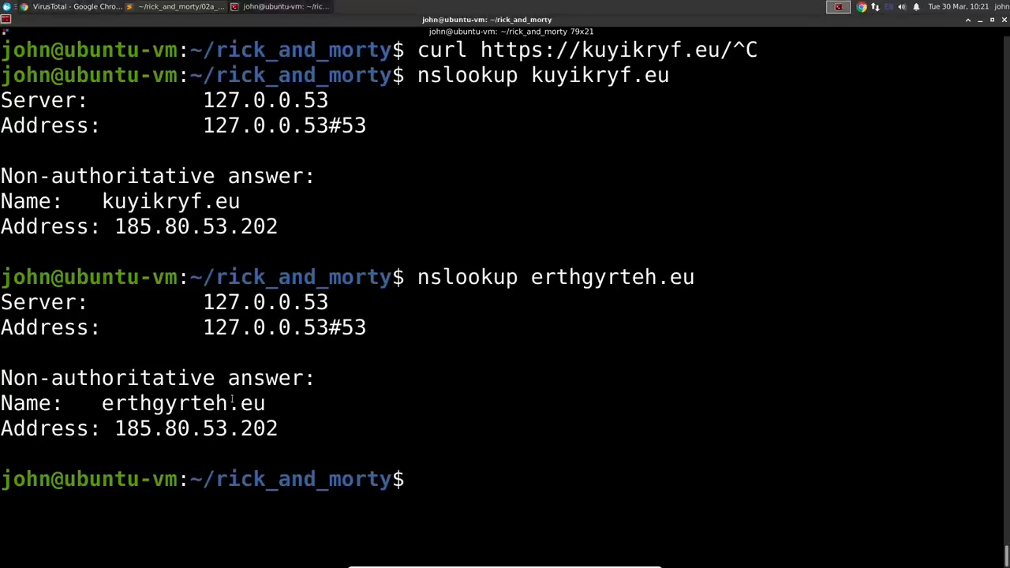
{"action": "double_click", "coordinate": [196, 429]}
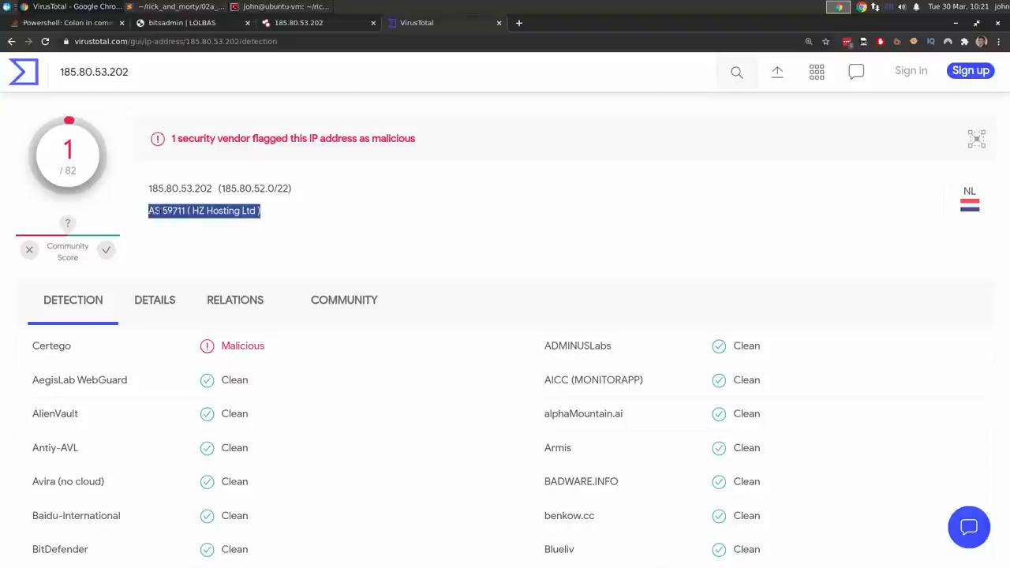
Scroll through the 82 vendor verdicts for 185.80.53.202, all clean except Certego
{"action": "scroll", "scroll_direction": "down", "scroll_amount": 3}
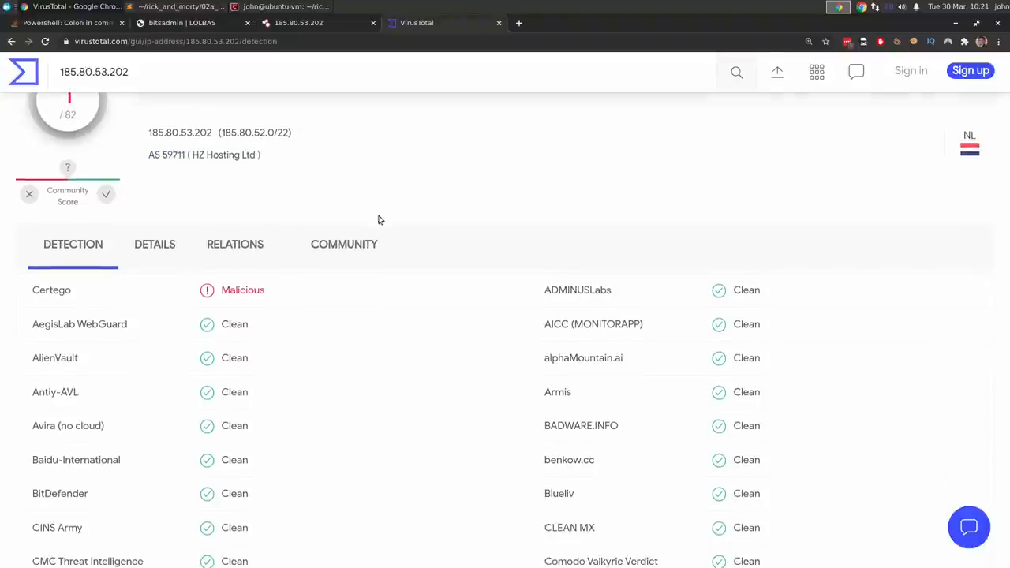
{"action": "scroll", "scroll_direction": "down", "scroll_amount": 3}
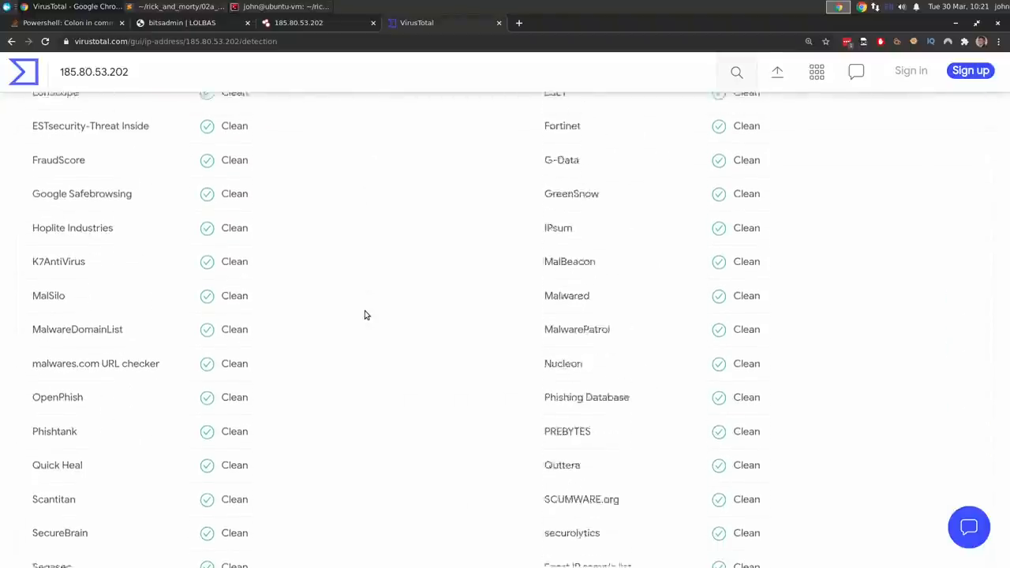
{"action": "scroll", "scroll_direction": "down", "scroll_amount": 3}
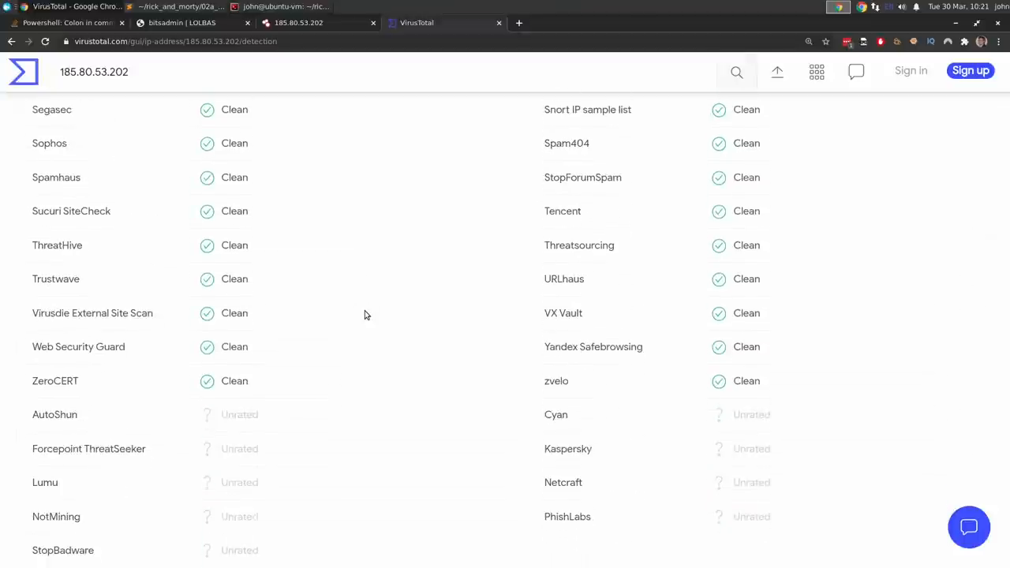